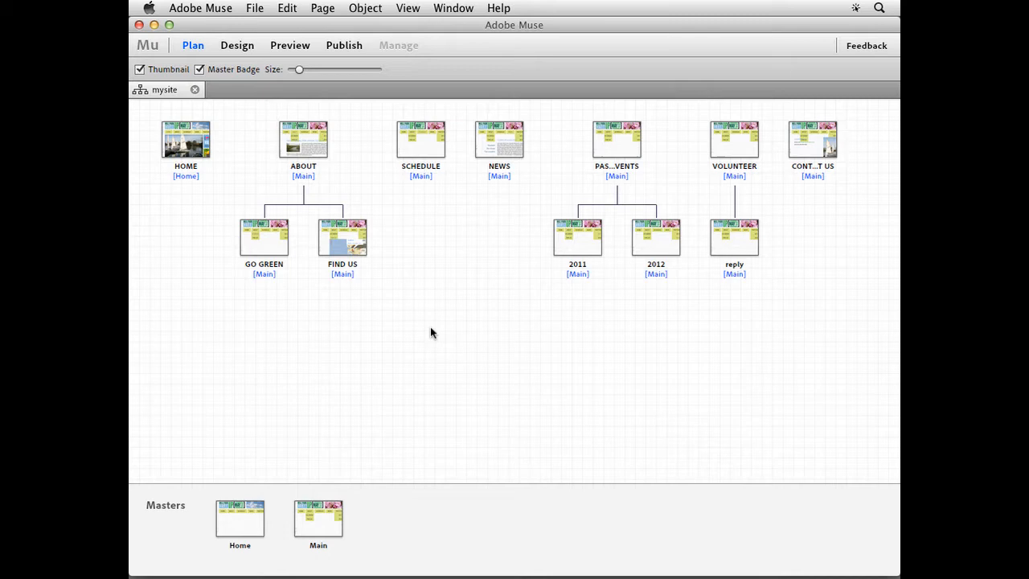
{"action": "mouse_move", "coordinate": [427, 333]}
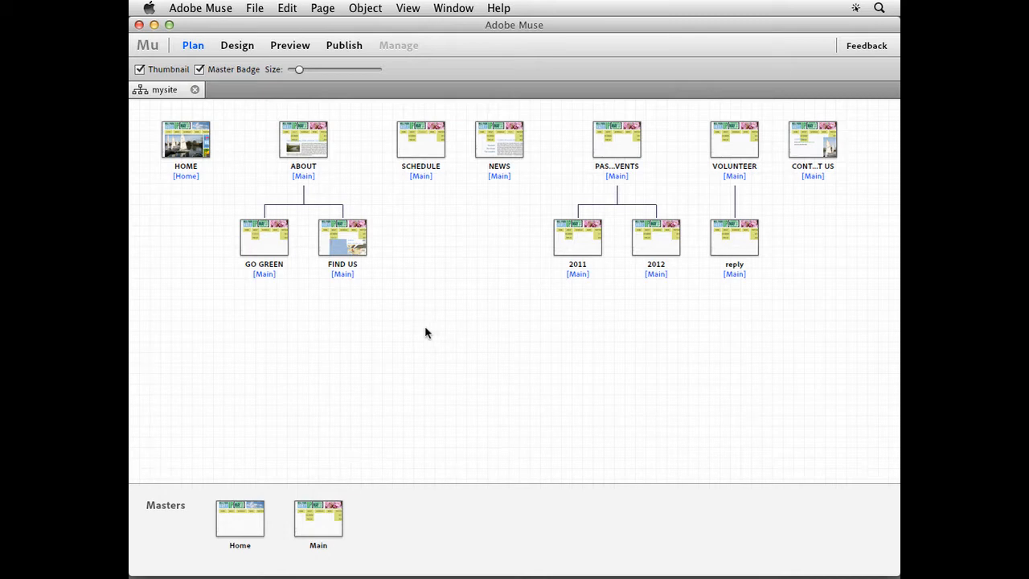
Open the GO GREEN page in Design view from the site map, then start a new browser tab.
{"action": "left_click", "coordinate": [264, 236]}
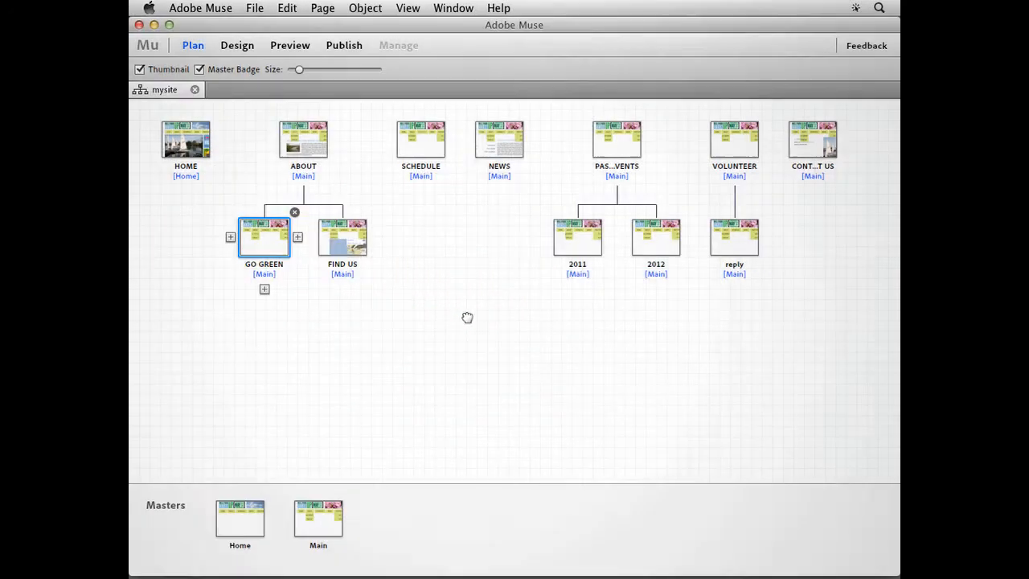
{"action": "double_click", "coordinate": [264, 235]}
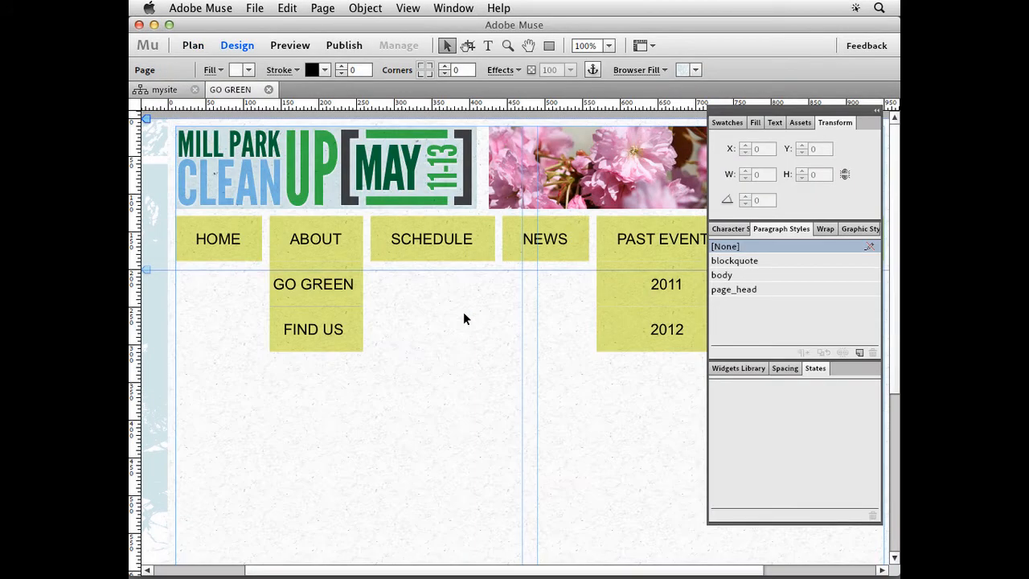
{"action": "left_click", "coordinate": [408, 8]}
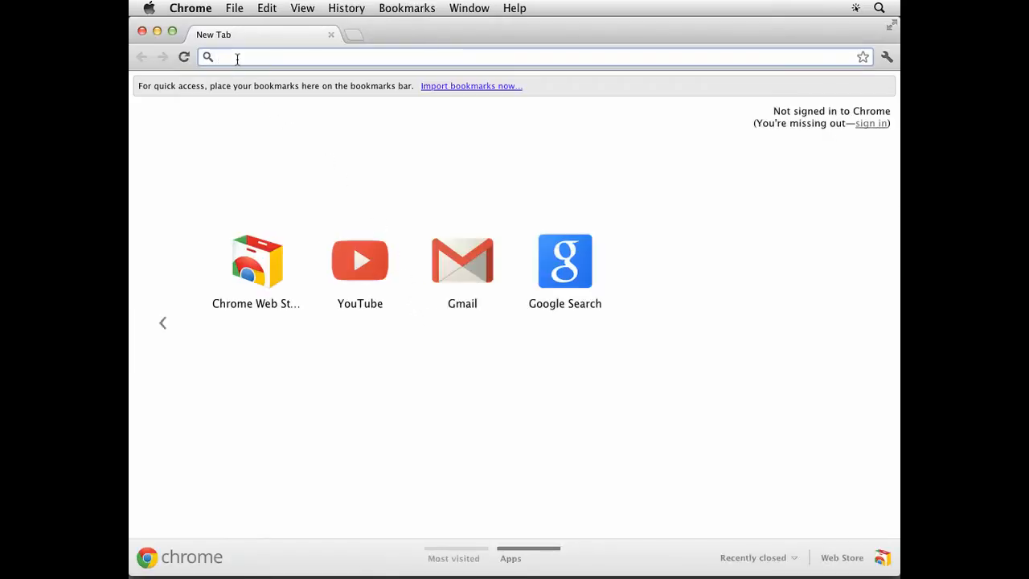
Search Google for 'twitter widget' and open the Twitter / Widgets result.
{"action": "type", "text": "twitter"}
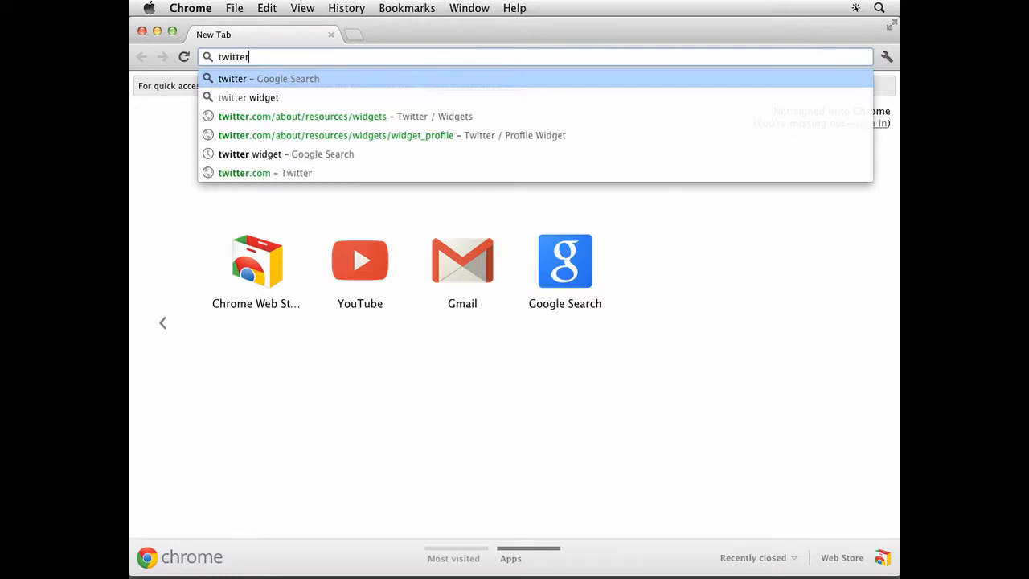
{"action": "type", "text": "widget"}
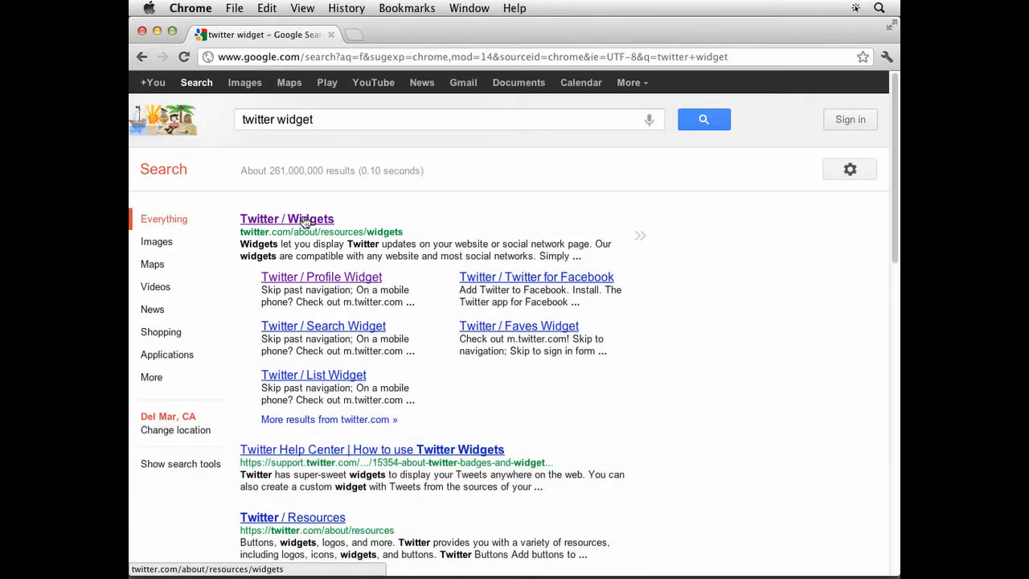
{"action": "left_click", "coordinate": [286, 219]}
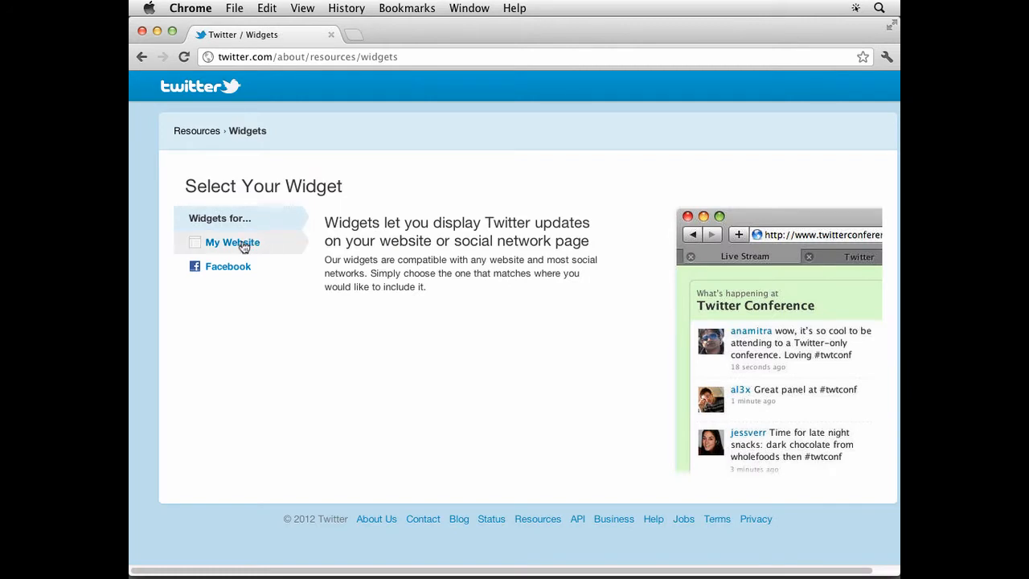
Choose the Profile Widget from the widgets offered for My Website.
{"action": "left_click", "coordinate": [233, 242]}
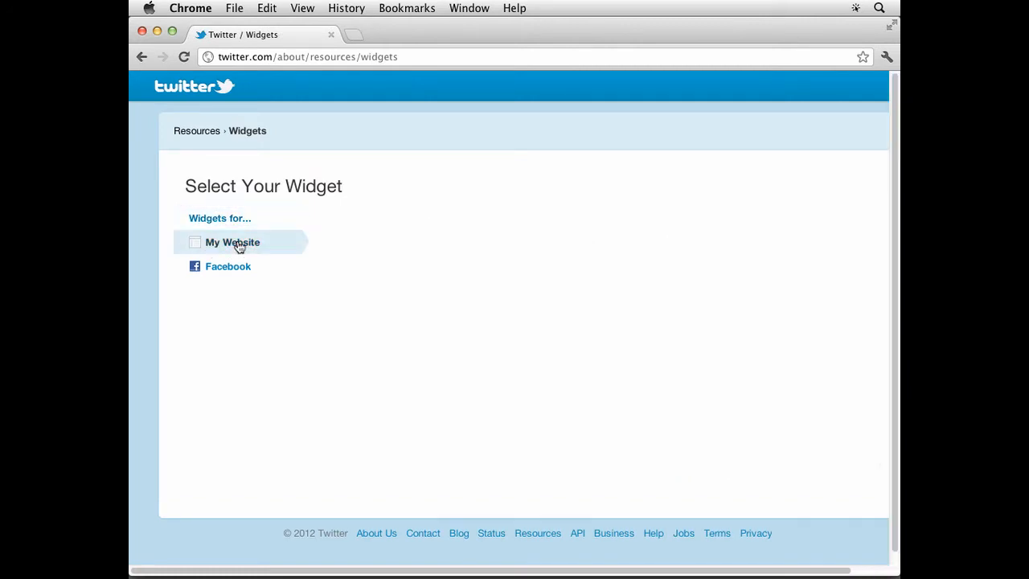
{"action": "left_click", "coordinate": [233, 242]}
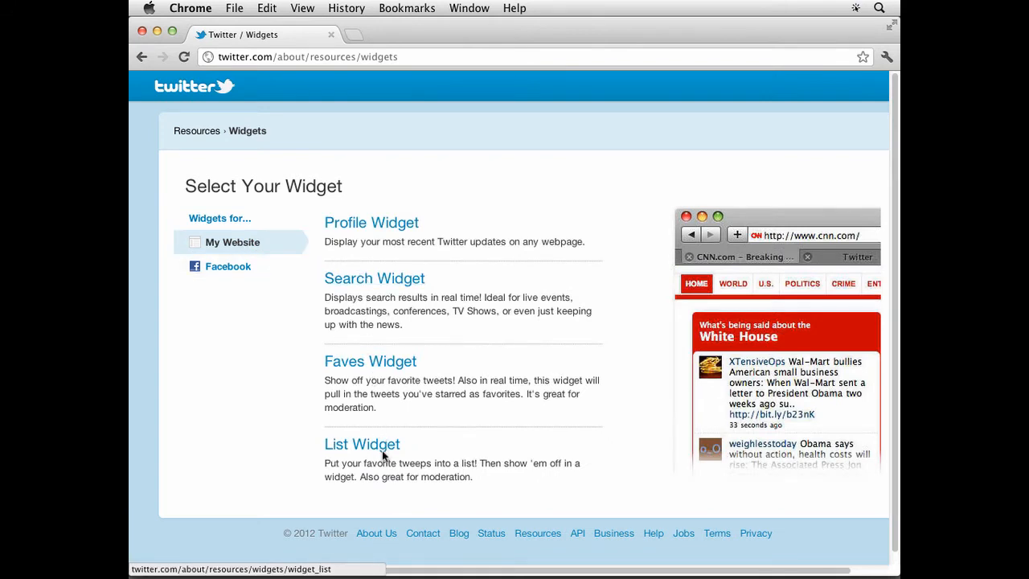
{"action": "left_click", "coordinate": [374, 279]}
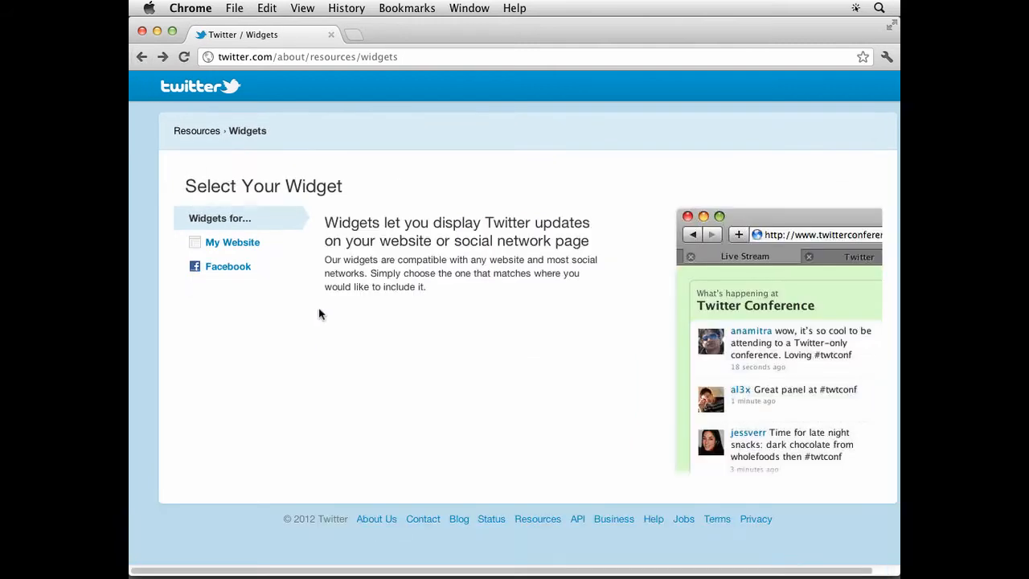
{"action": "left_click", "coordinate": [232, 242]}
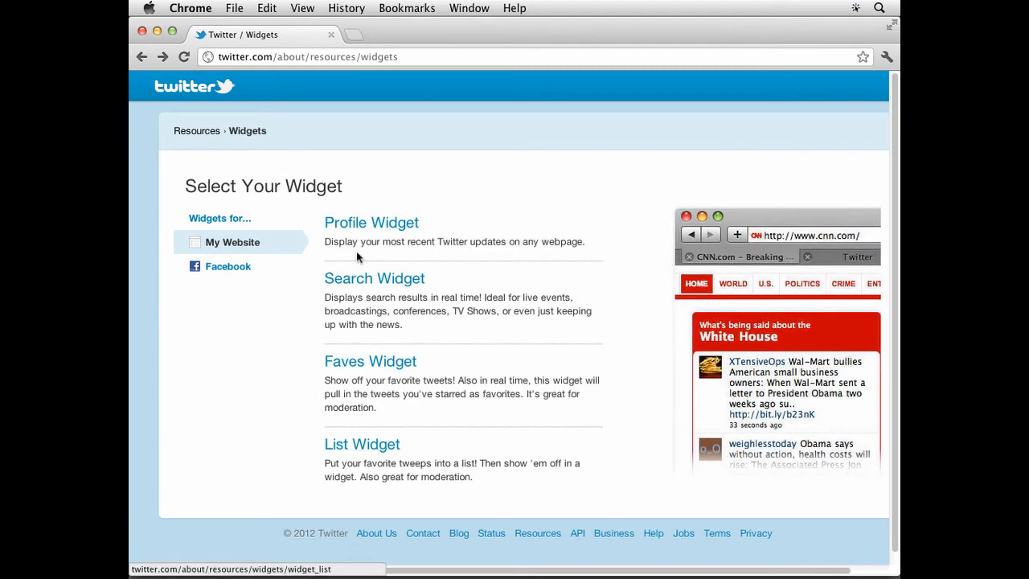
{"action": "mouse_move", "coordinate": [372, 223]}
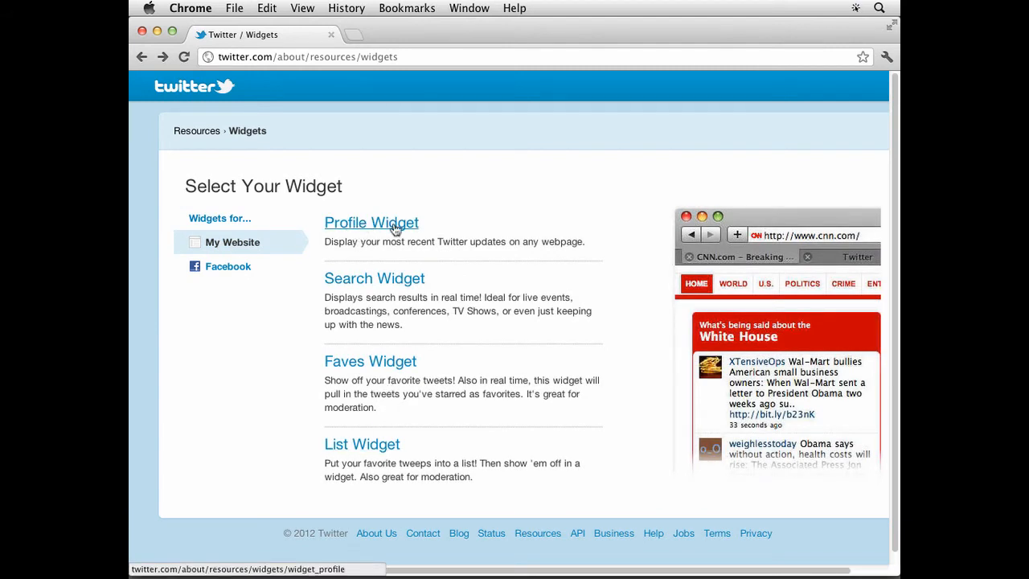
{"action": "left_click", "coordinate": [371, 223]}
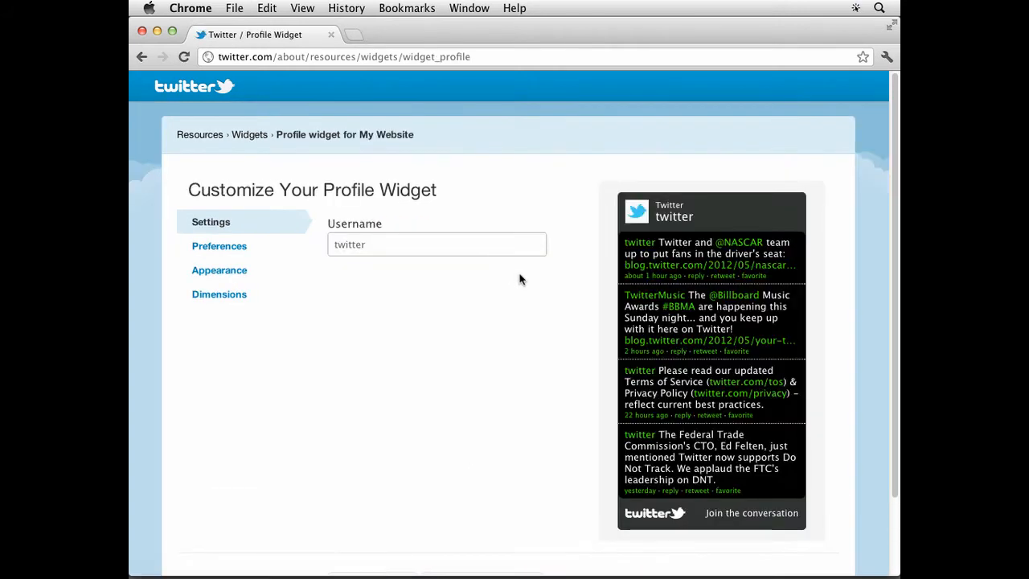
{"action": "mouse_move", "coordinate": [800, 549]}
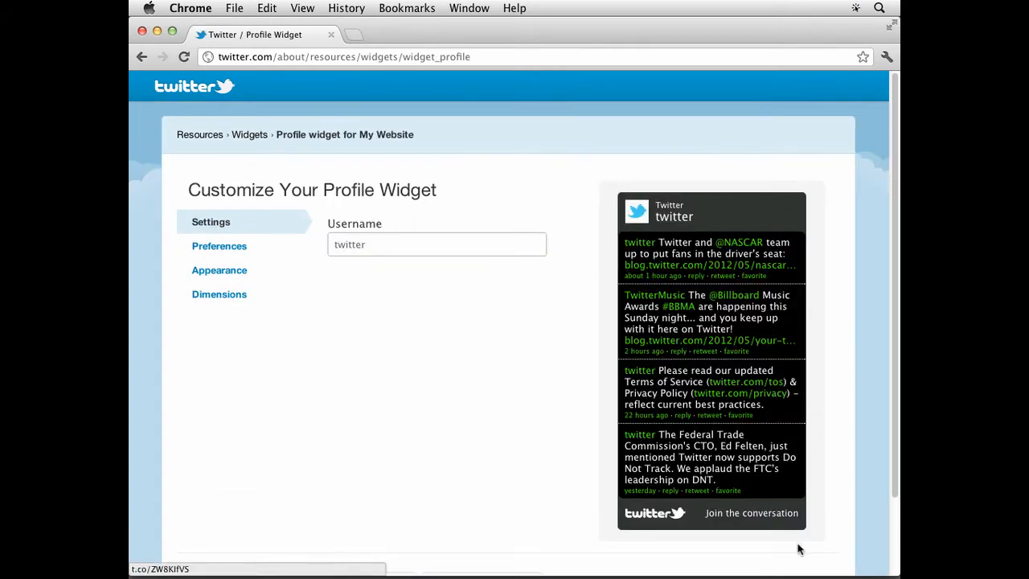
{"action": "mouse_move", "coordinate": [569, 386]}
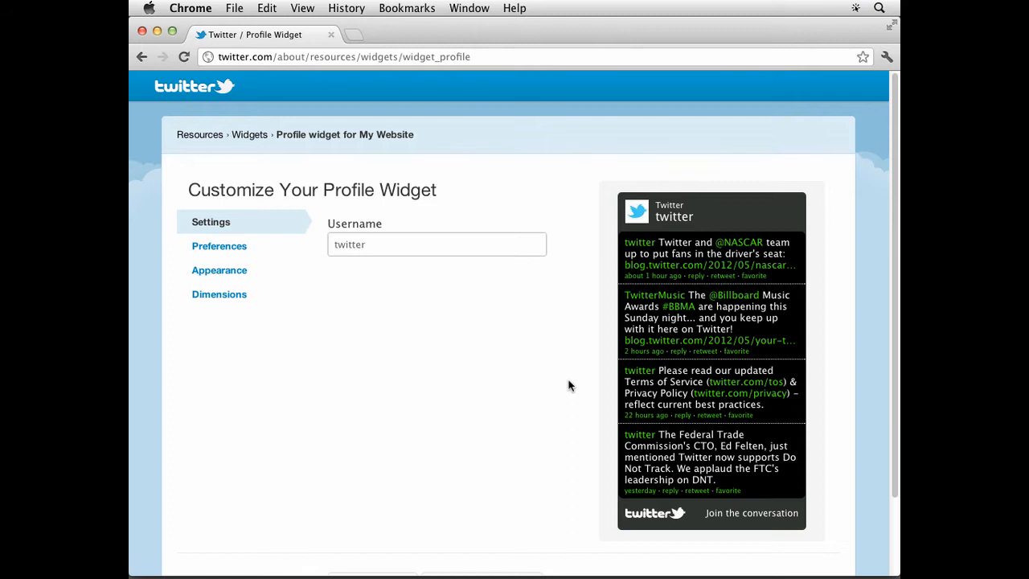
{"action": "mouse_move", "coordinate": [432, 301]}
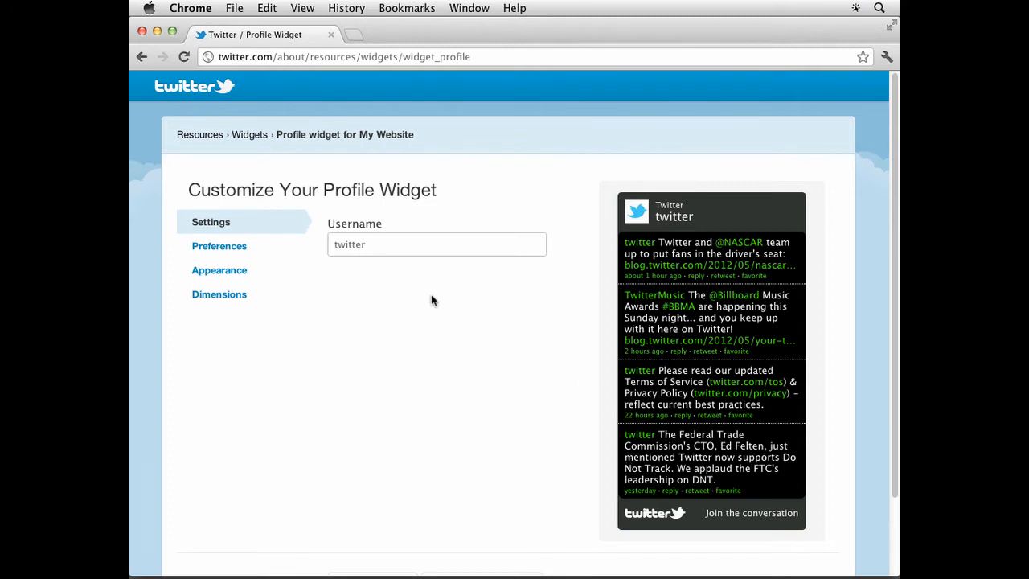
Replace the widget username with millparkcleanup and test the settings in the preview.
{"action": "left_click", "coordinate": [436, 245]}
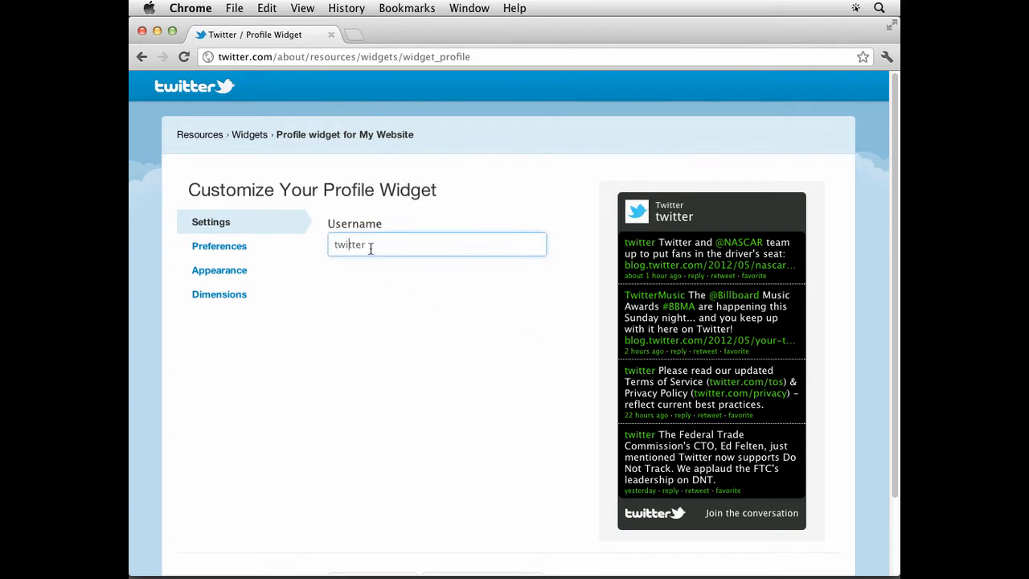
{"action": "double_click", "coordinate": [349, 245]}
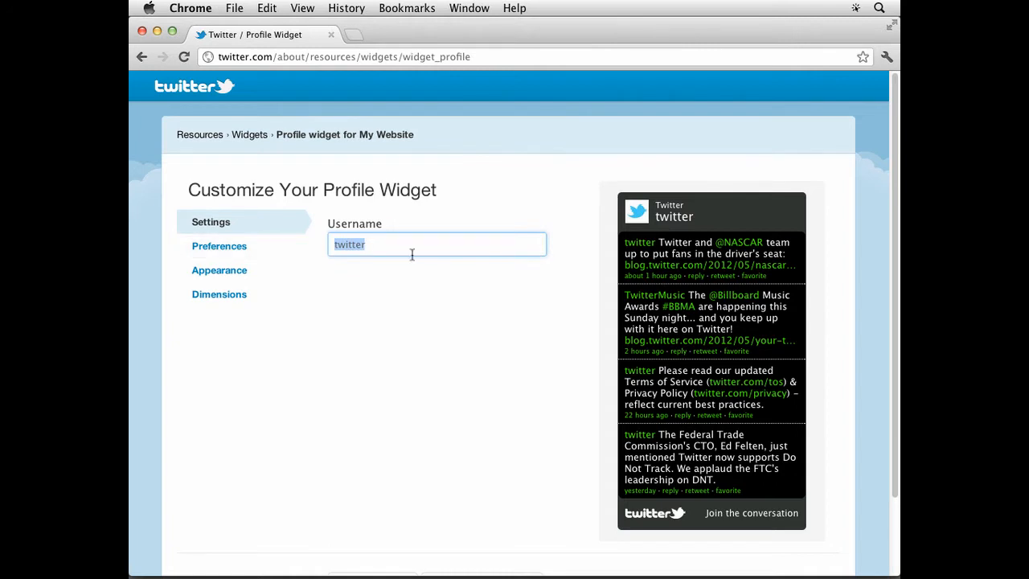
{"action": "type", "text": "millpar"}
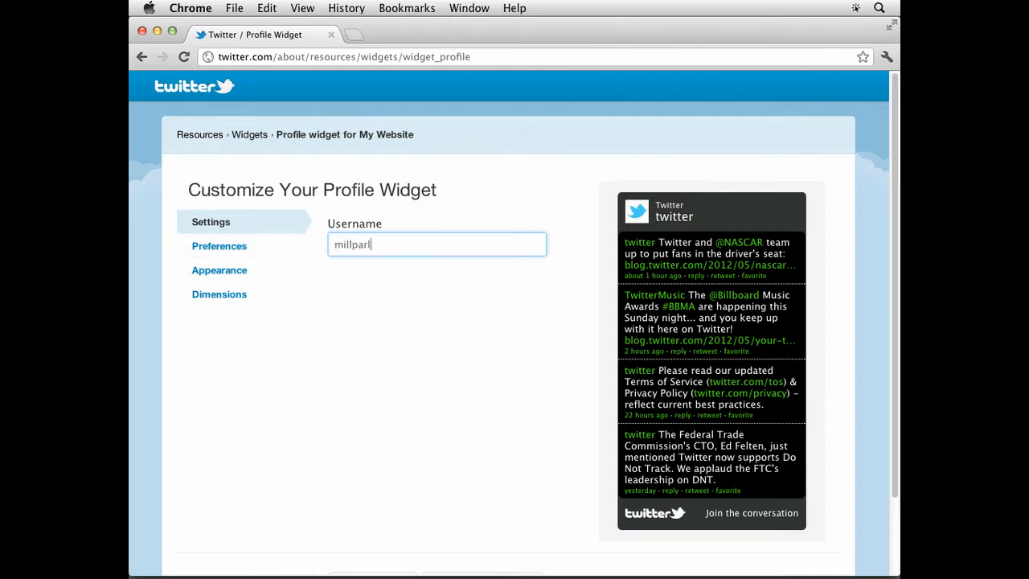
{"action": "type", "text": "clean"}
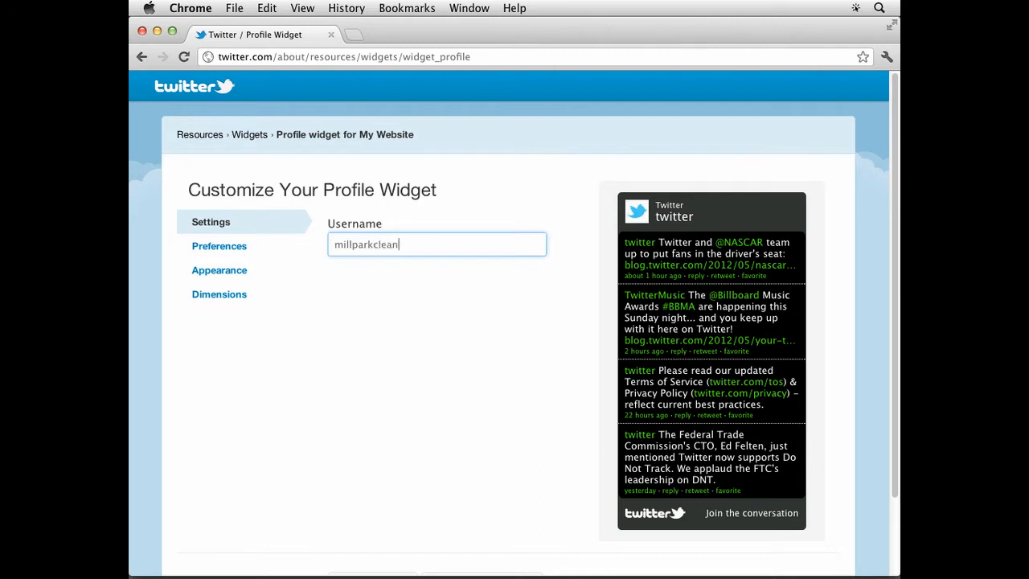
{"action": "type", "text": "up"}
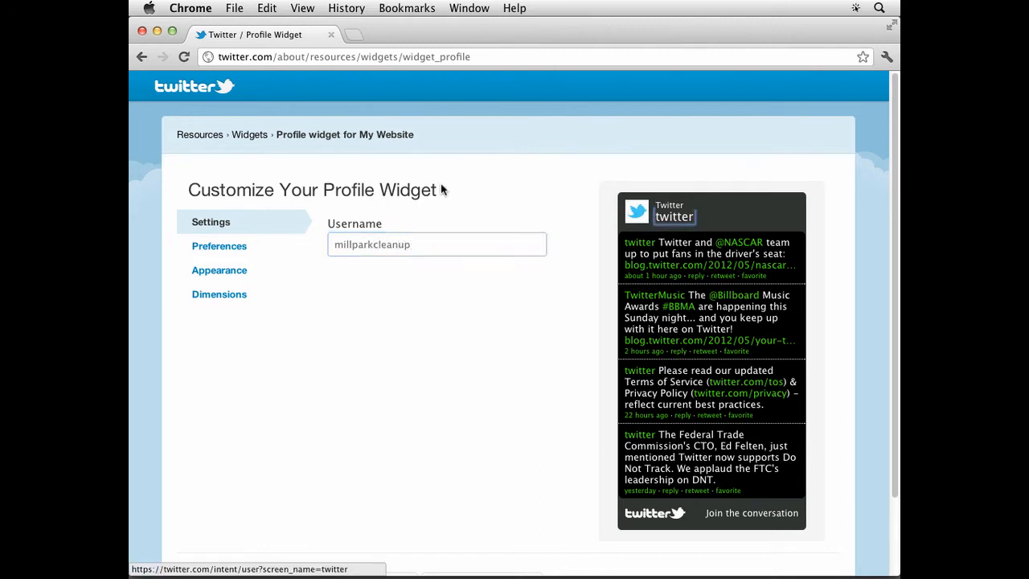
{"action": "mouse_move", "coordinate": [540, 312]}
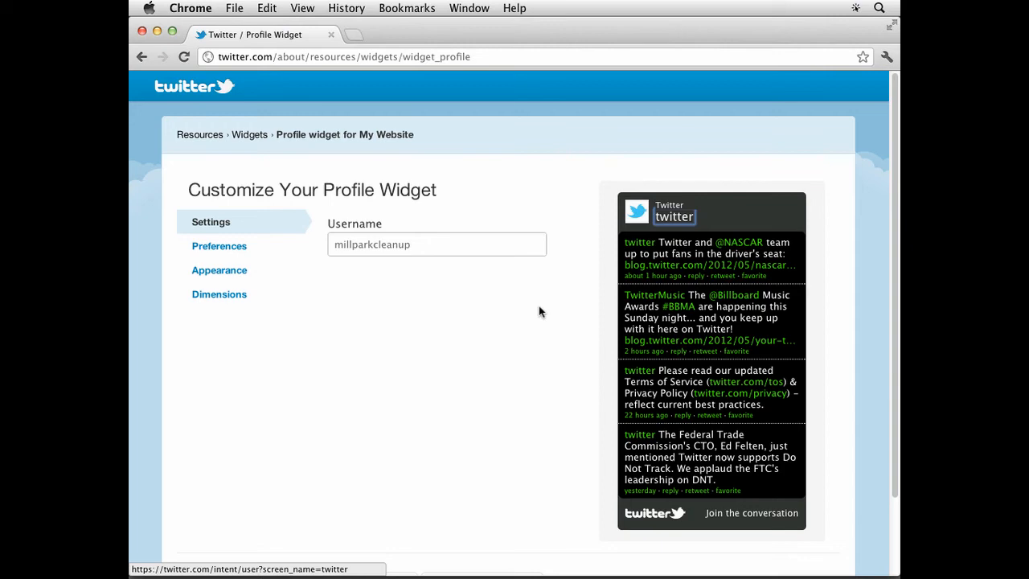
{"action": "scroll", "scroll_direction": "down", "scroll_amount": 3}
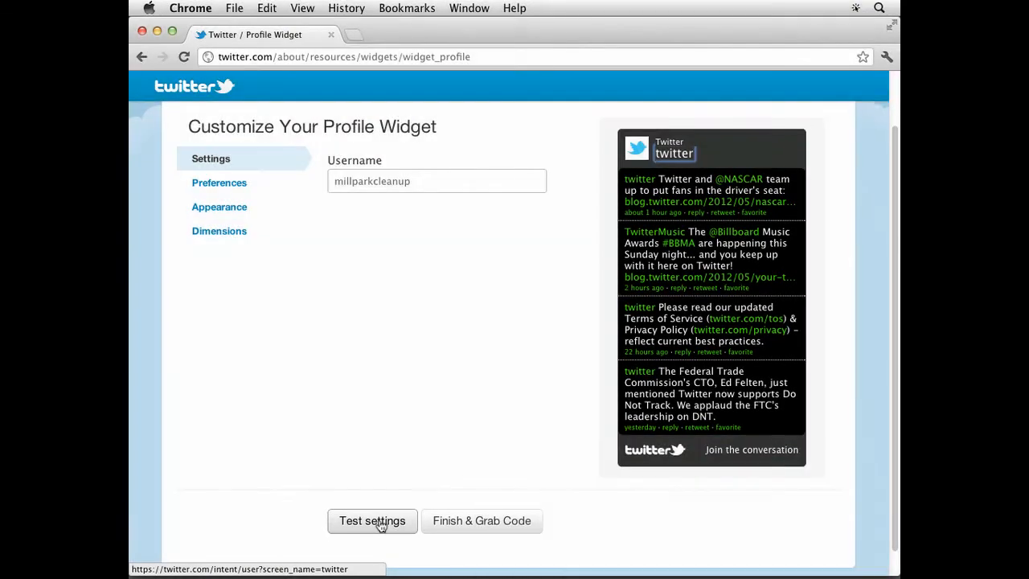
{"action": "left_click", "coordinate": [373, 520]}
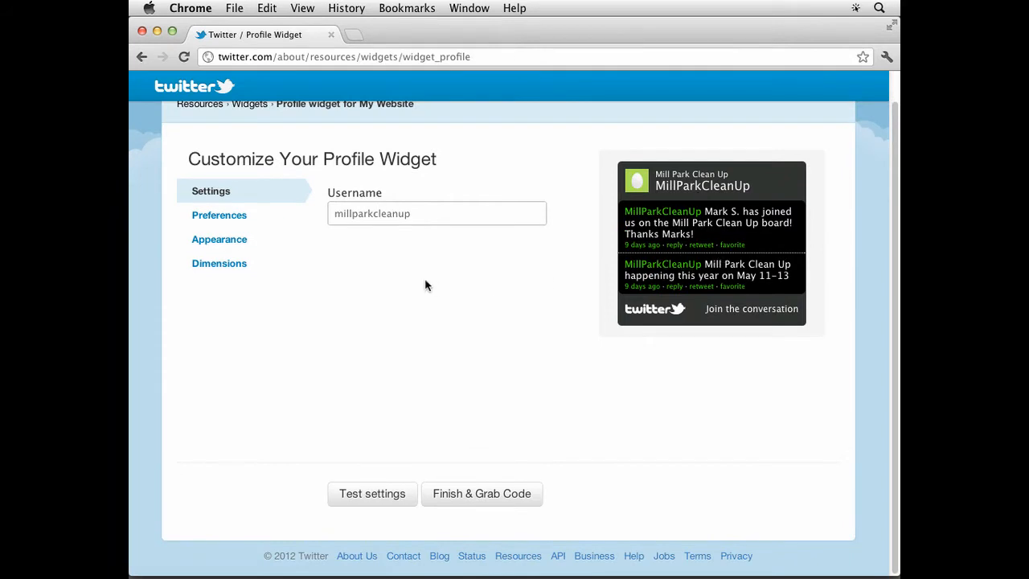
{"action": "mouse_move", "coordinate": [384, 286]}
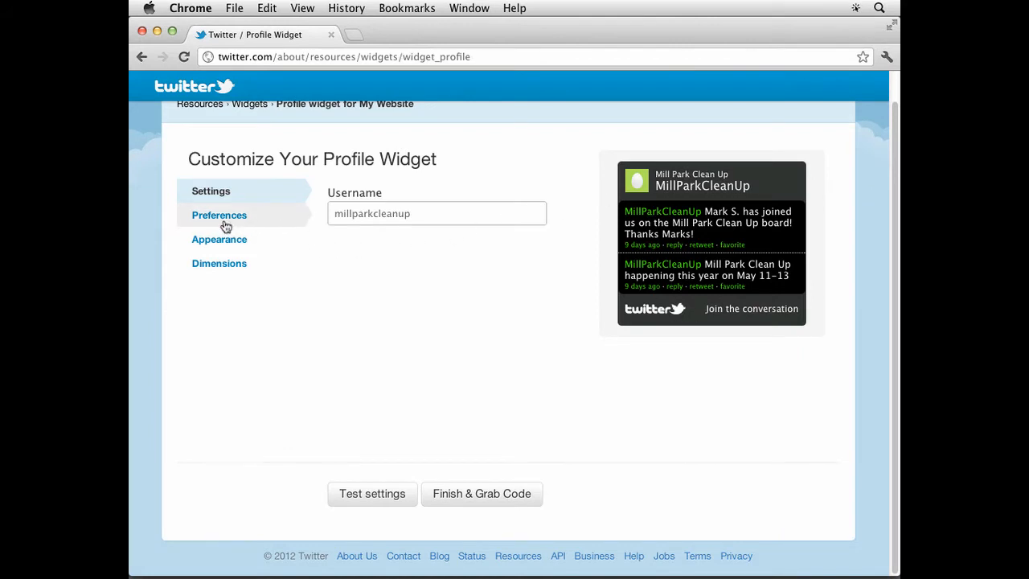
Enable Include scrollbar in the widget's Preferences settings.
{"action": "left_click", "coordinate": [218, 214]}
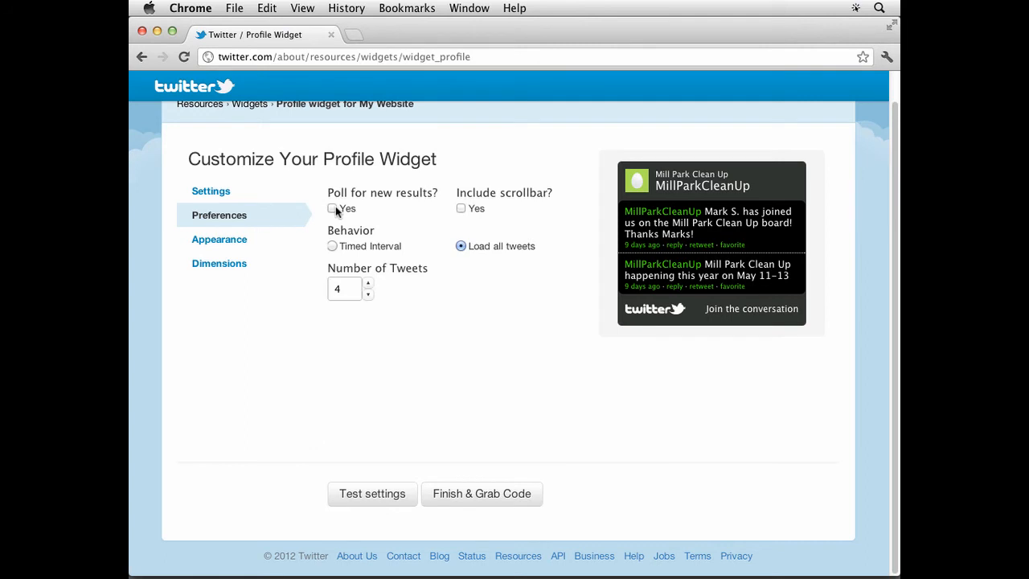
{"action": "left_click", "coordinate": [461, 207]}
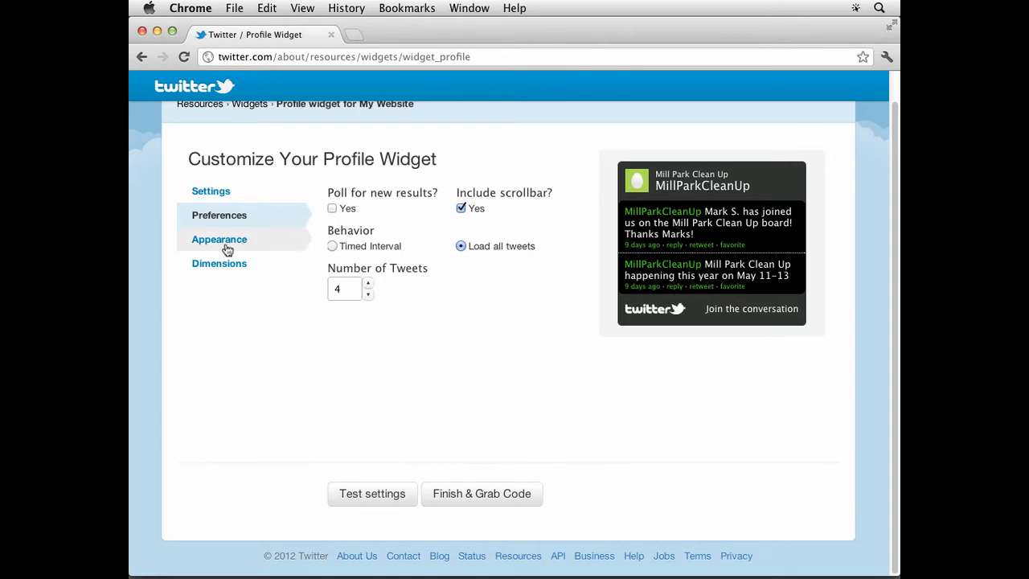
Make the widget shell background white and change the shell text colour to #b3b3b3.
{"action": "left_click", "coordinate": [219, 239]}
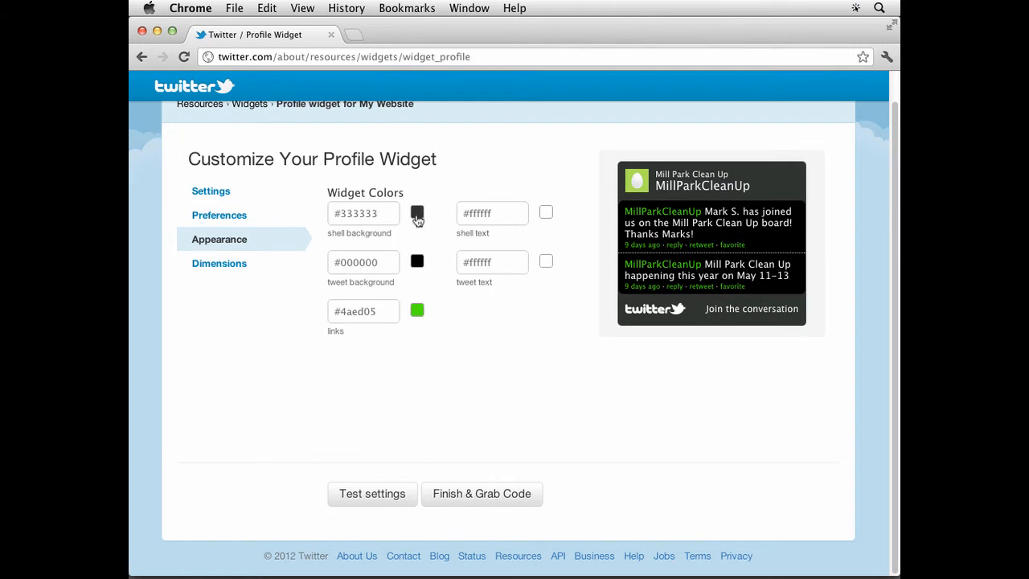
{"action": "left_click", "coordinate": [416, 213]}
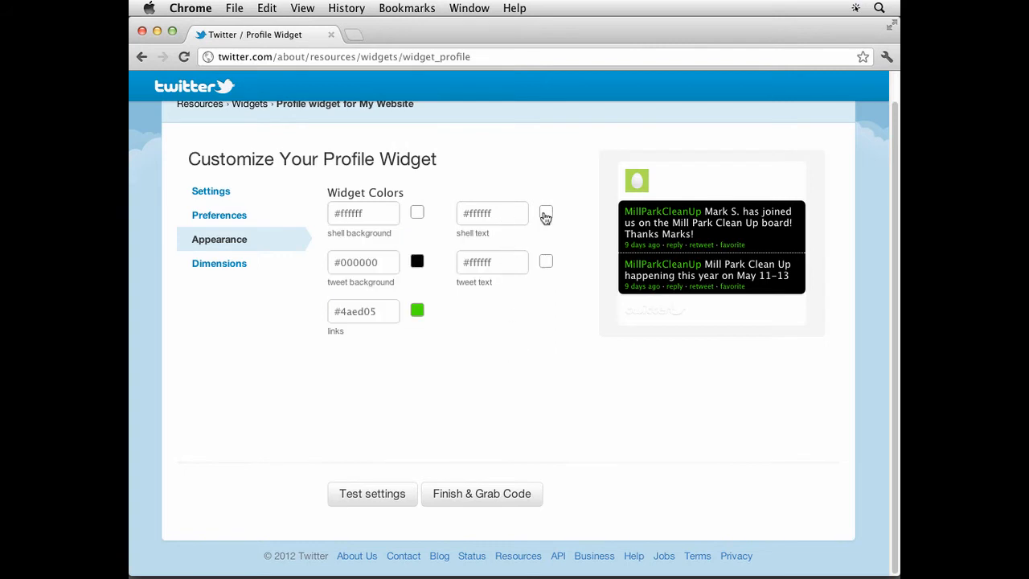
{"action": "left_click", "coordinate": [546, 213]}
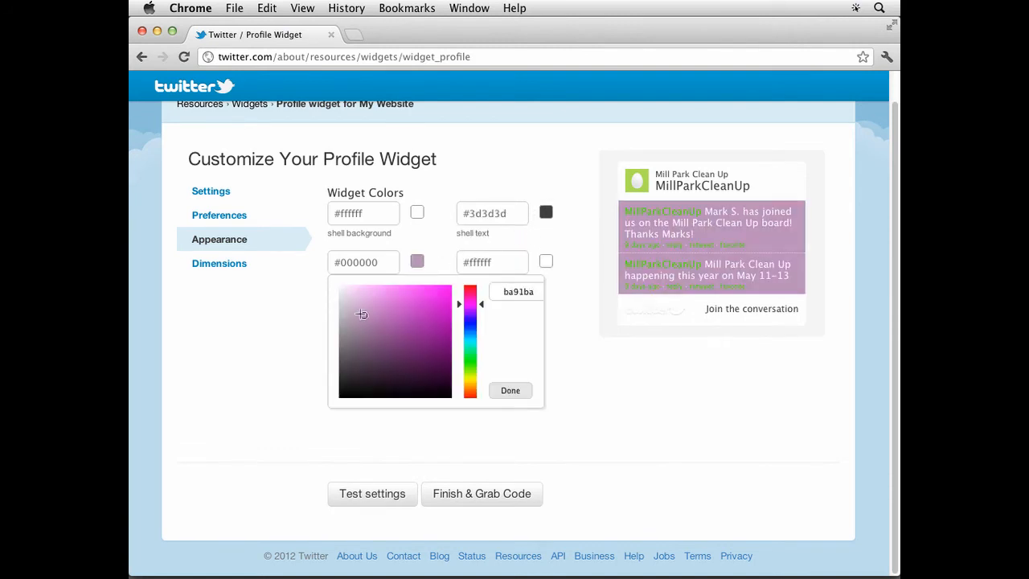
Give tweets a light gray background, #1a1a1a text and #696969 links.
{"action": "left_click", "coordinate": [339, 311]}
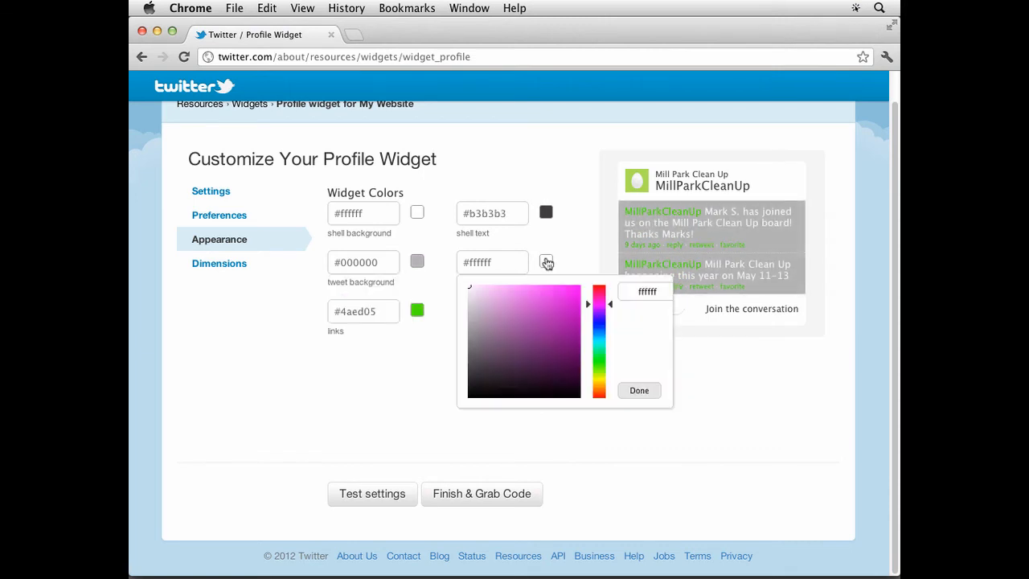
{"action": "left_click", "coordinate": [468, 381]}
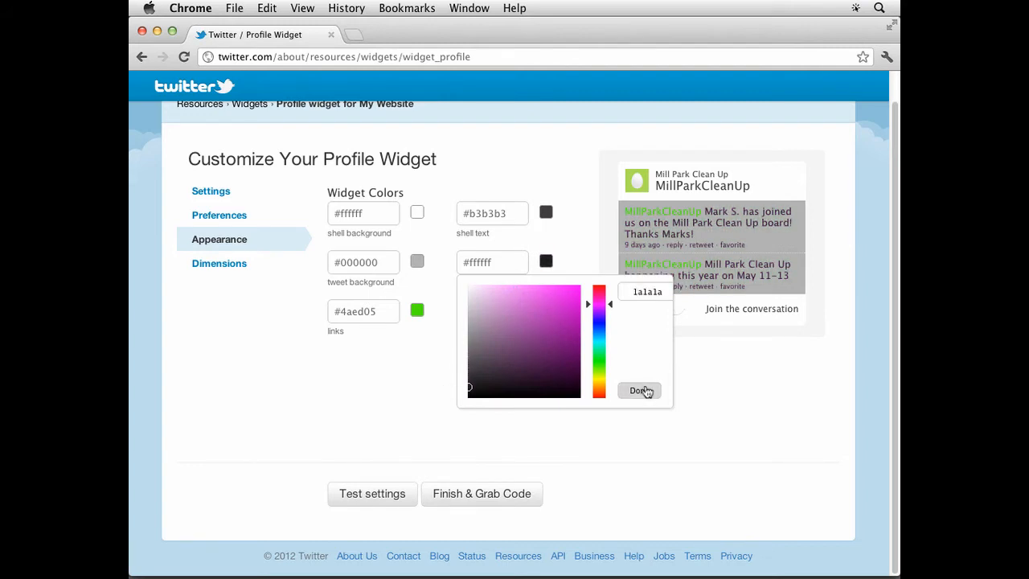
{"action": "left_click", "coordinate": [638, 391]}
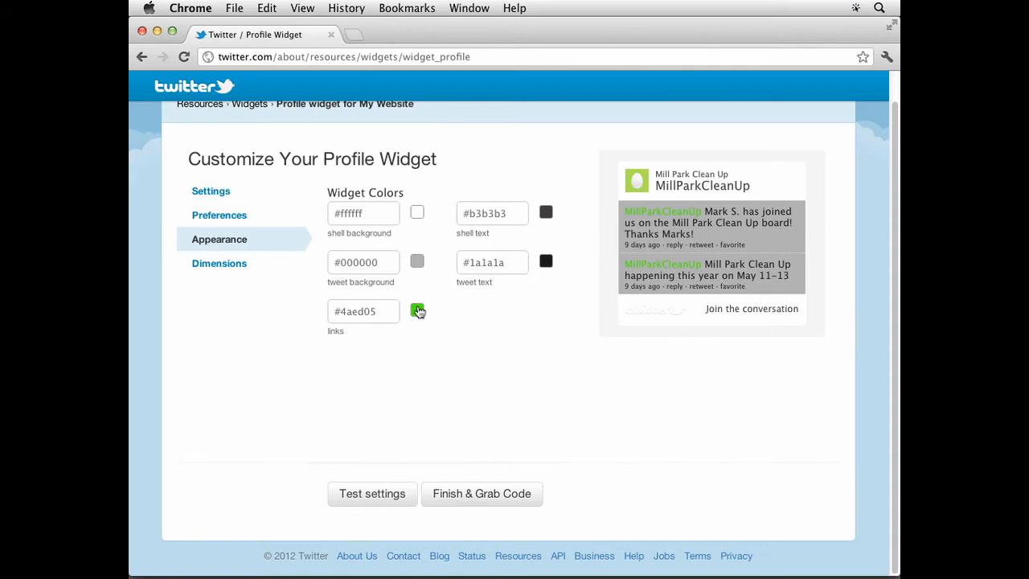
{"action": "left_click", "coordinate": [417, 312]}
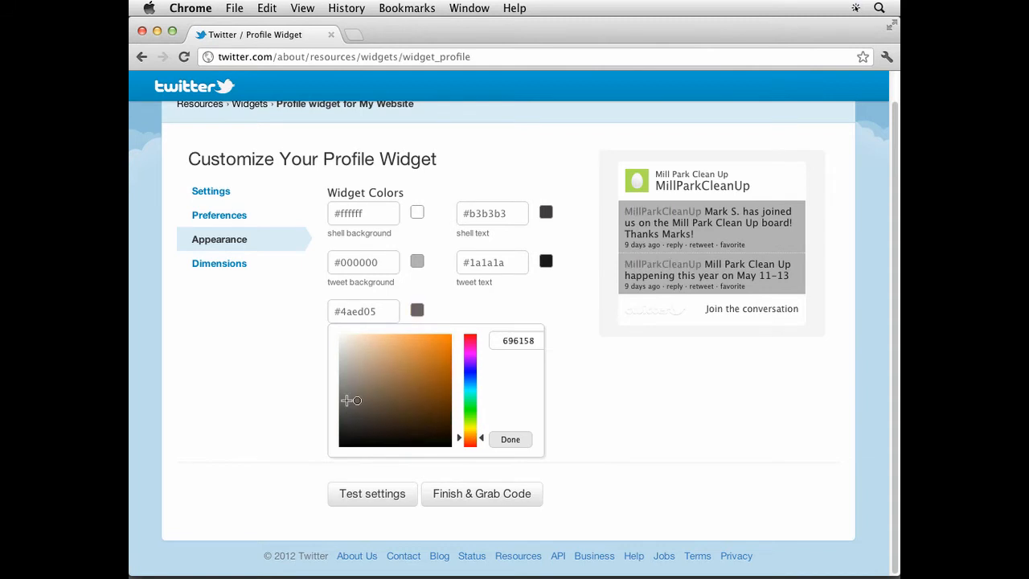
{"action": "left_click", "coordinate": [336, 409]}
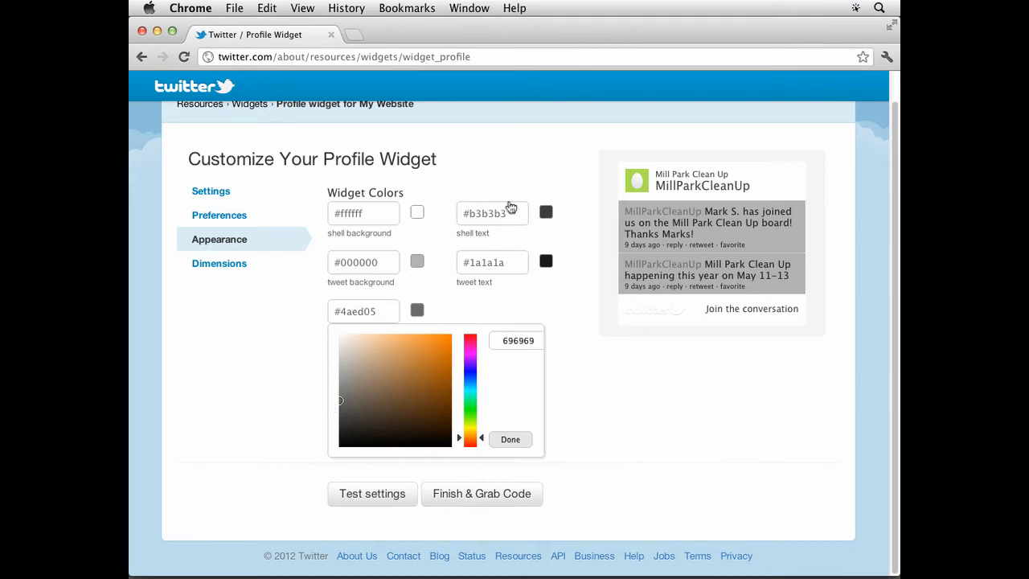
{"action": "left_click", "coordinate": [510, 439]}
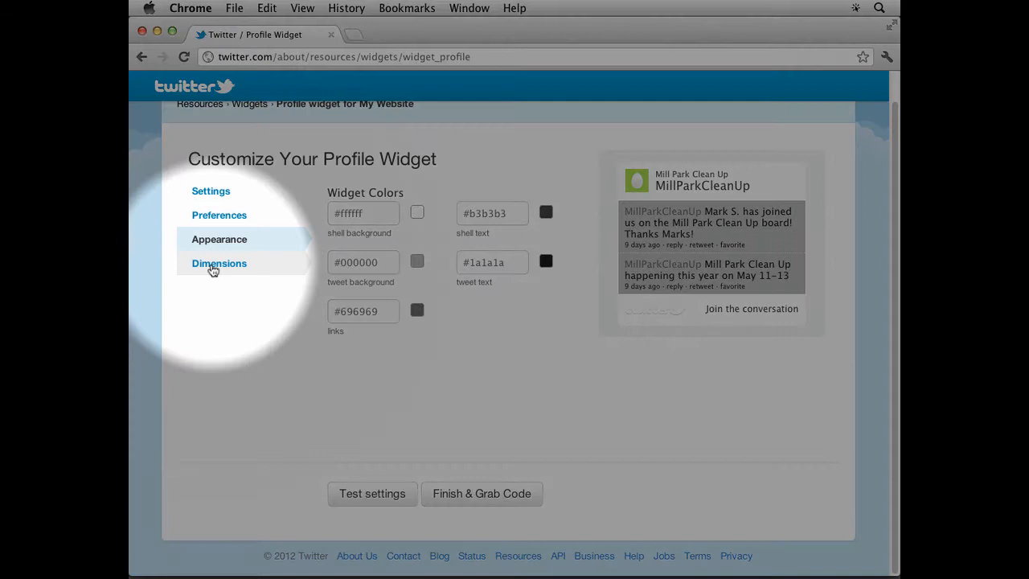
Set the widget width to 400 px and refresh the preview.
{"action": "left_click", "coordinate": [219, 263]}
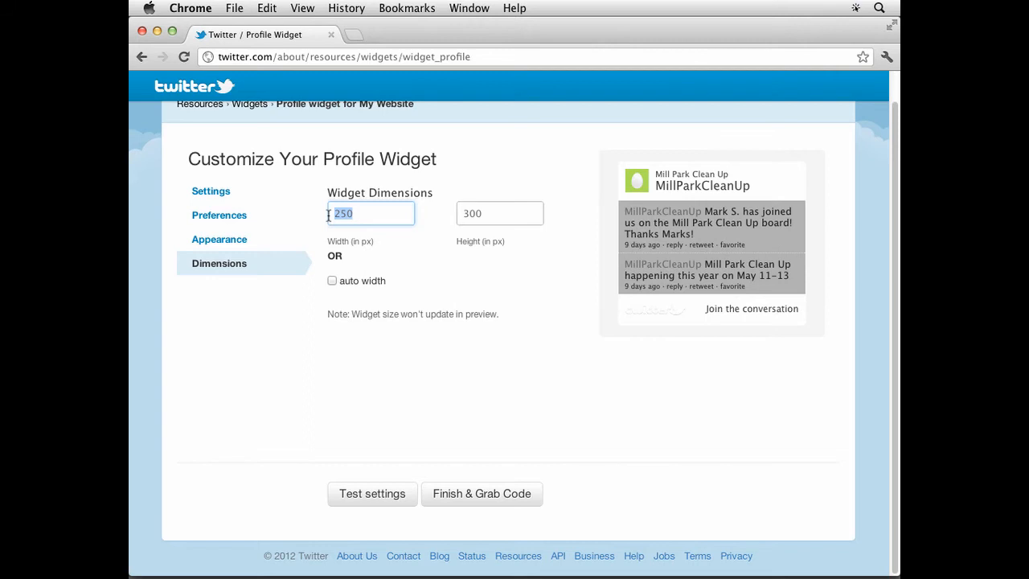
{"action": "type", "text": "400"}
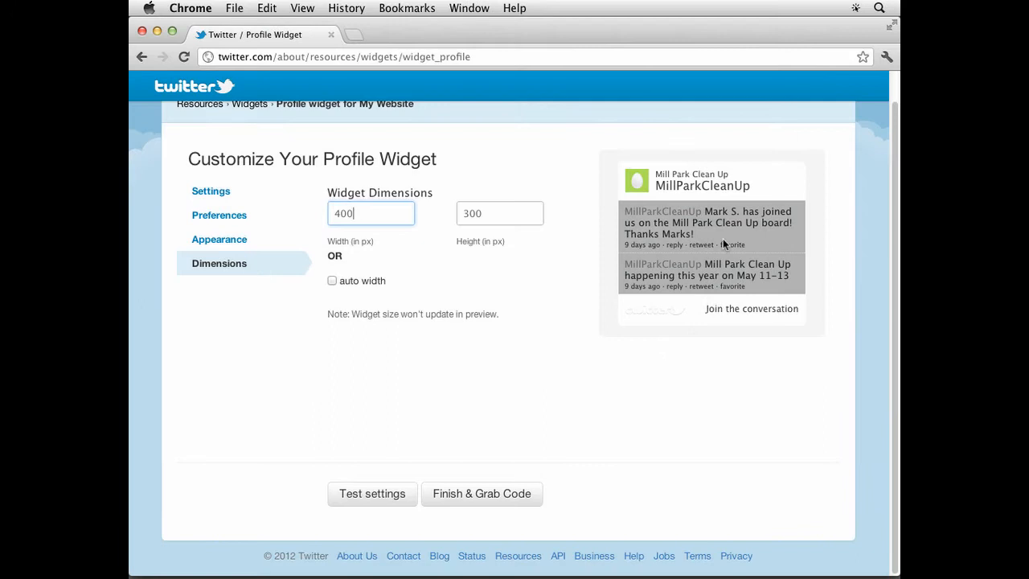
{"action": "left_click", "coordinate": [371, 493]}
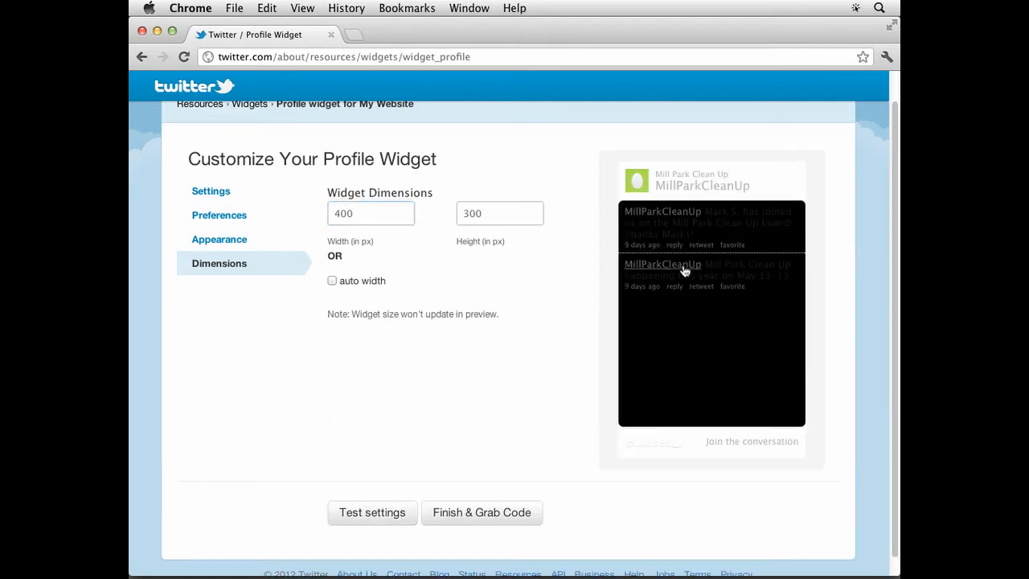
{"action": "mouse_move", "coordinate": [461, 442]}
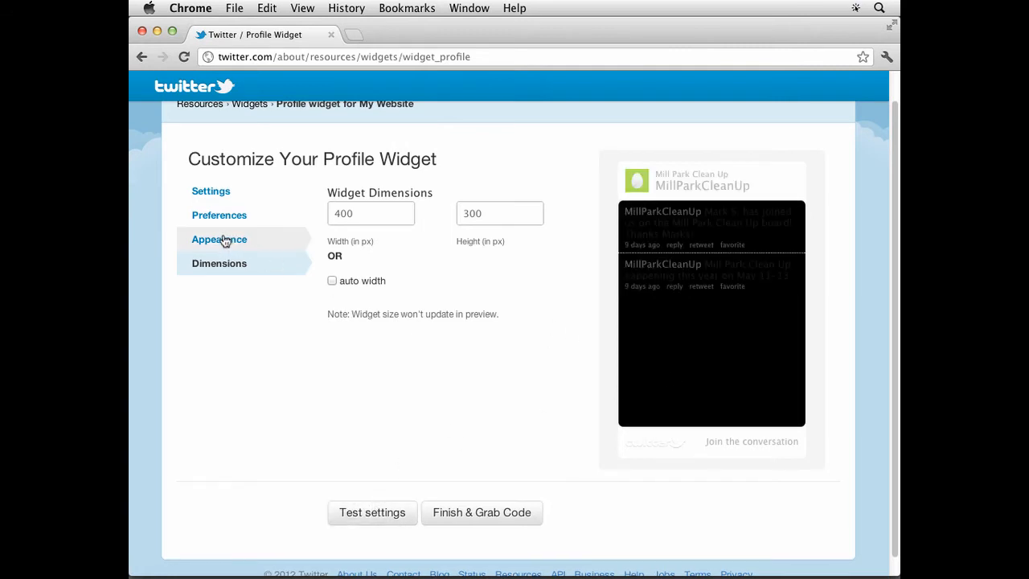
Generate the widget's embed code with Finish & Grab Code and copy it.
{"action": "left_click", "coordinate": [219, 238]}
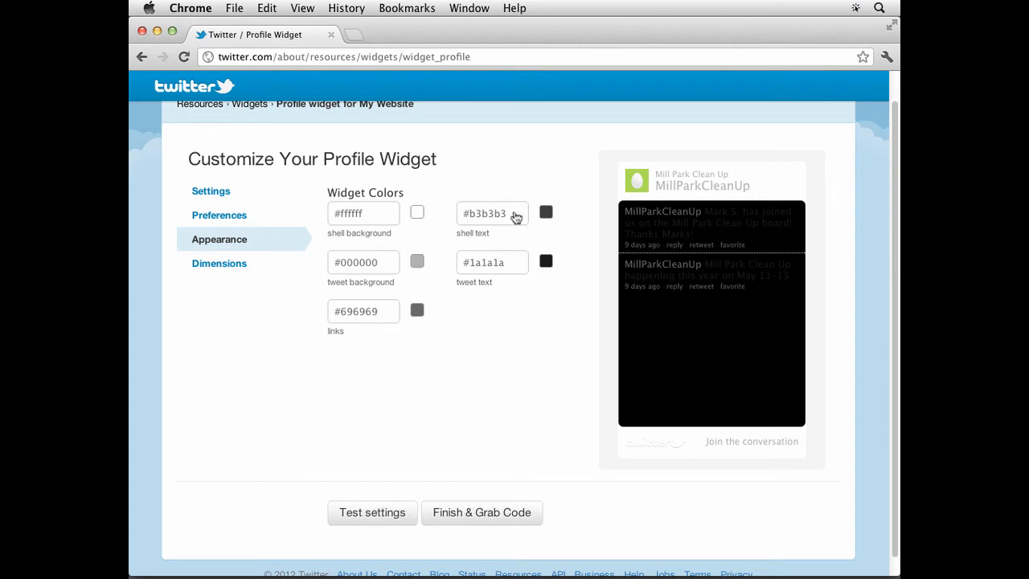
{"action": "mouse_move", "coordinate": [392, 220]}
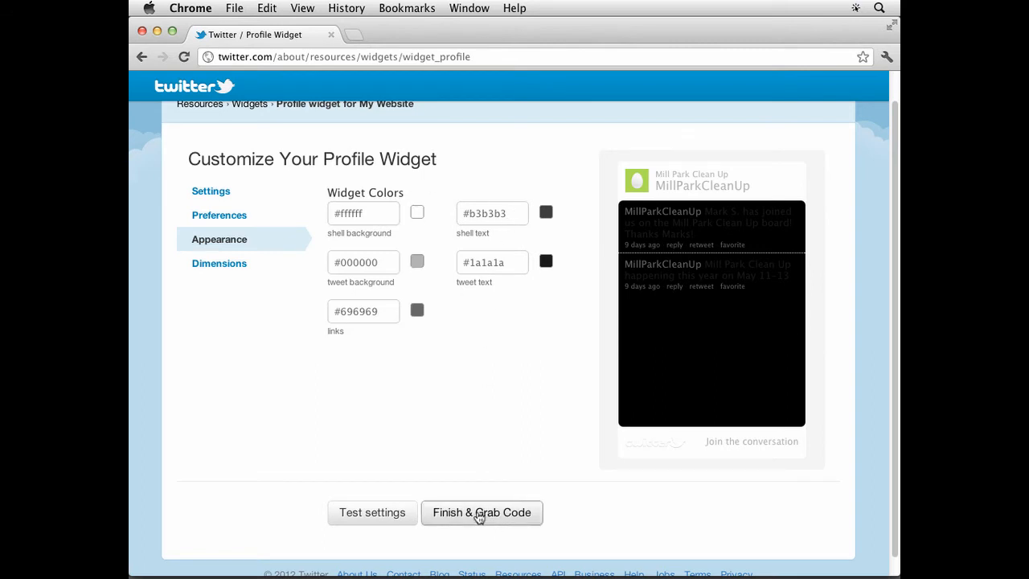
{"action": "left_click", "coordinate": [482, 512]}
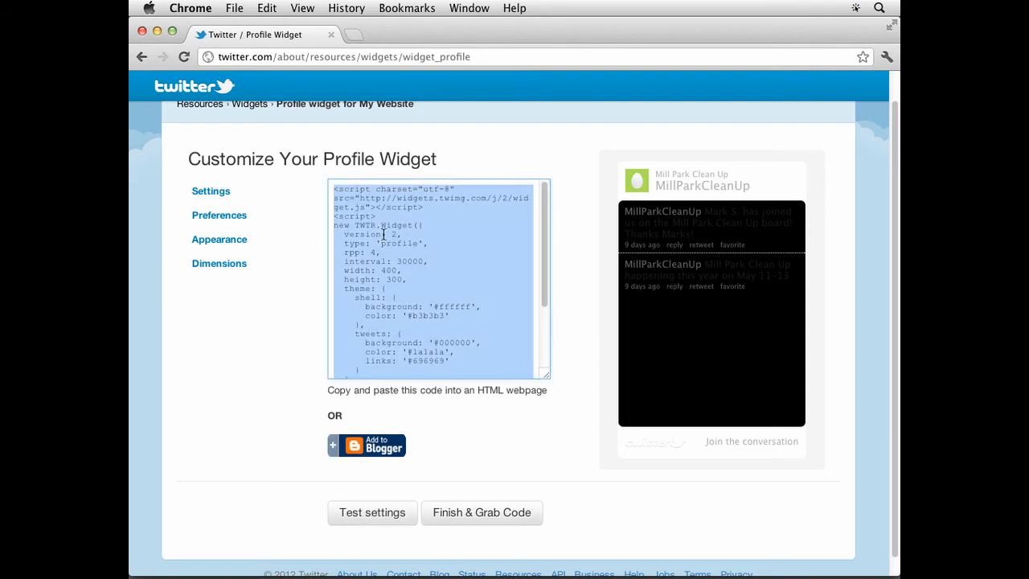
{"action": "right_click", "coordinate": [384, 237]}
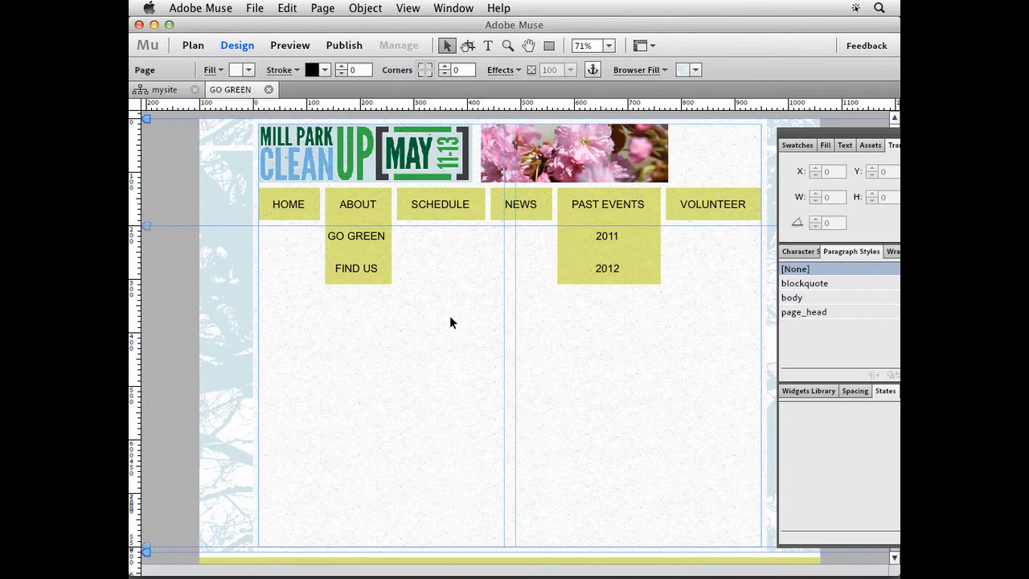
{"action": "mouse_move", "coordinate": [448, 308]}
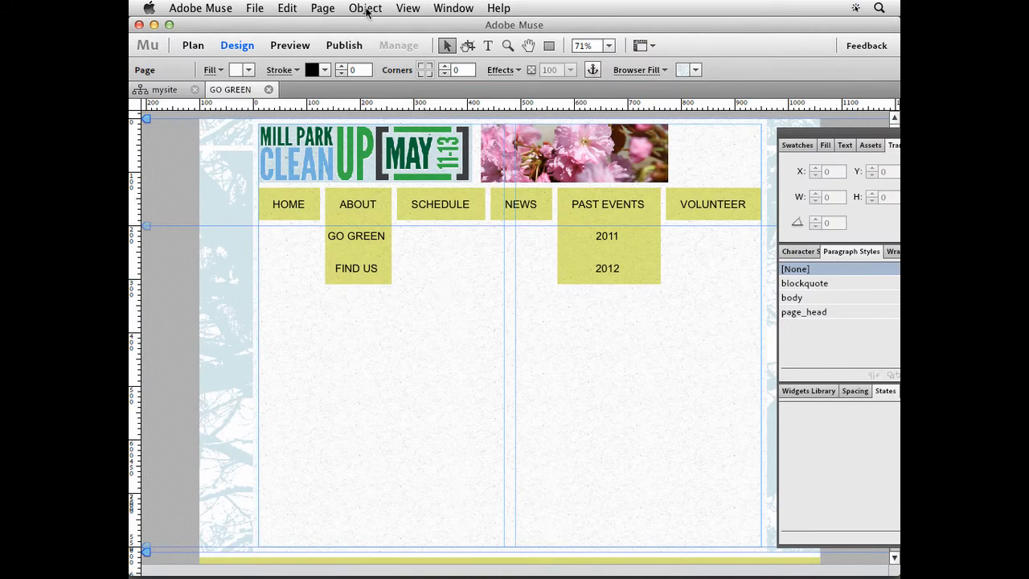
Paste the Twitter widget code onto the GO GREEN page and preview the live tweets.
{"action": "left_click", "coordinate": [365, 8]}
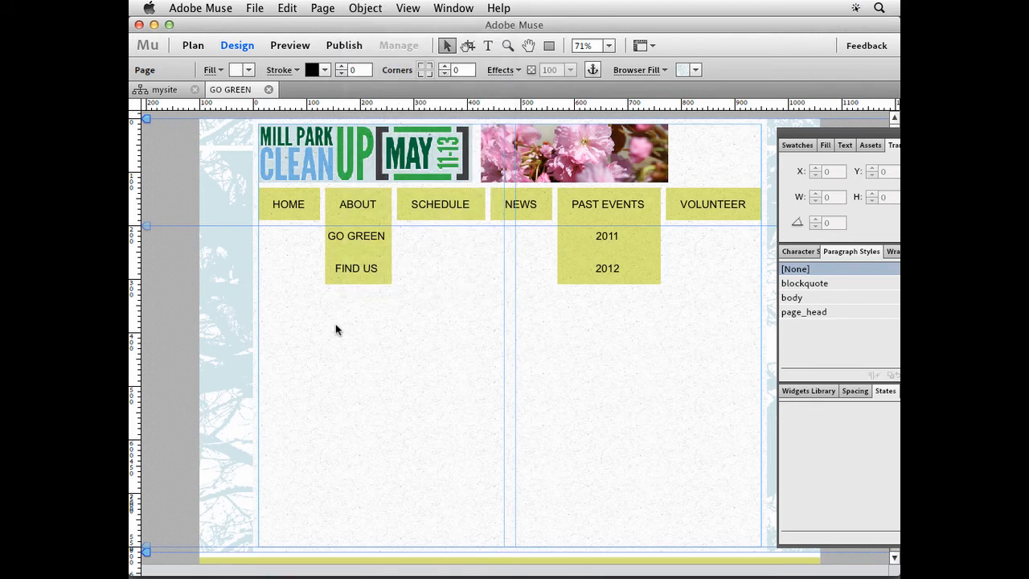
{"action": "mouse_move", "coordinate": [285, 9]}
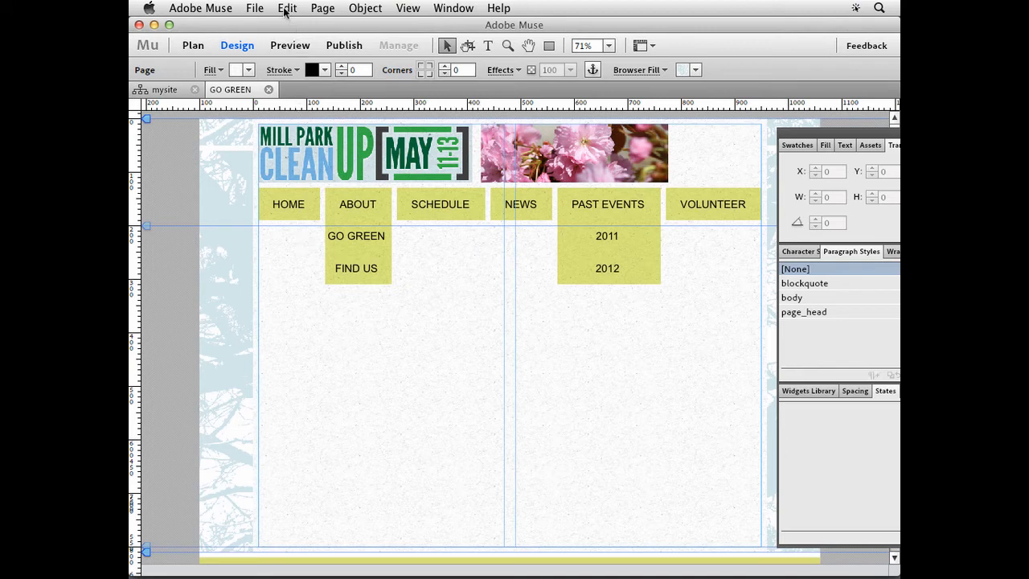
{"action": "left_click", "coordinate": [287, 8]}
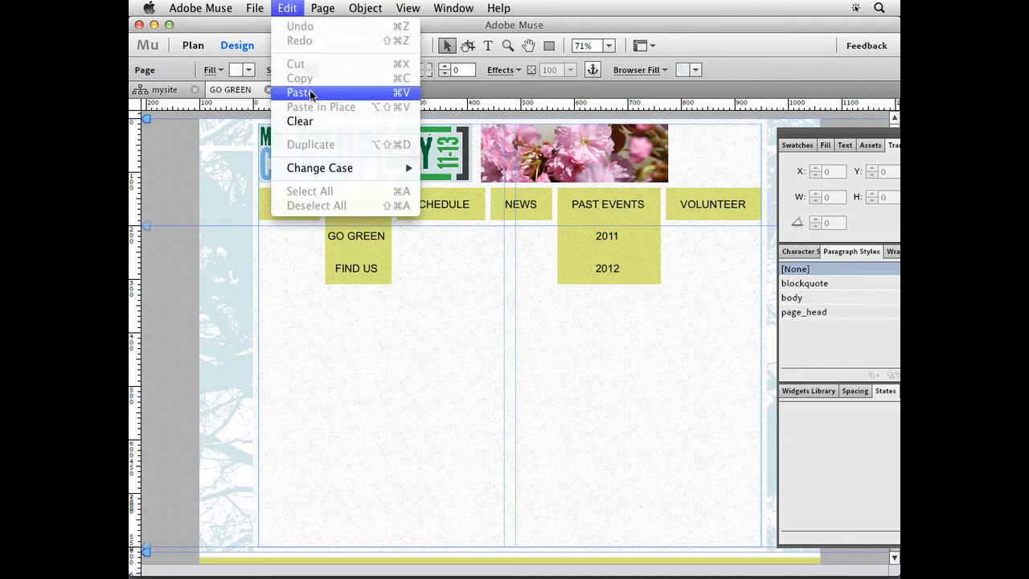
{"action": "left_click", "coordinate": [297, 92]}
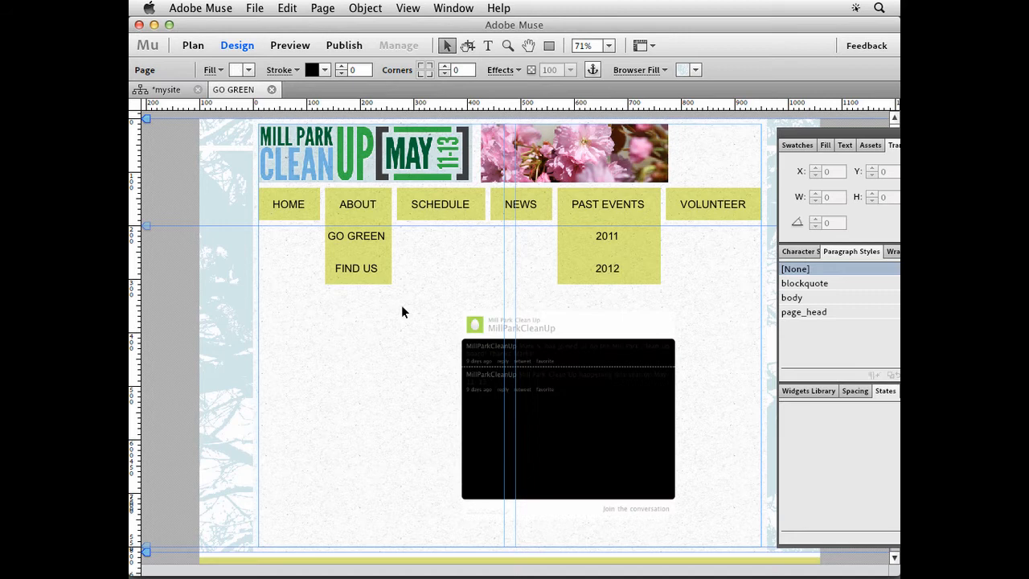
{"action": "mouse_move", "coordinate": [485, 361]}
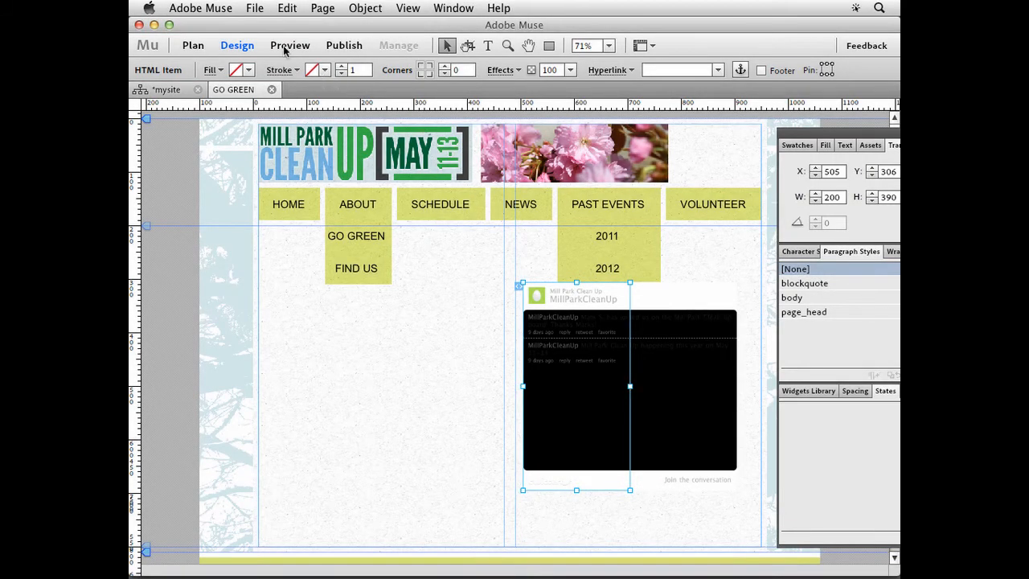
{"action": "left_click", "coordinate": [289, 45]}
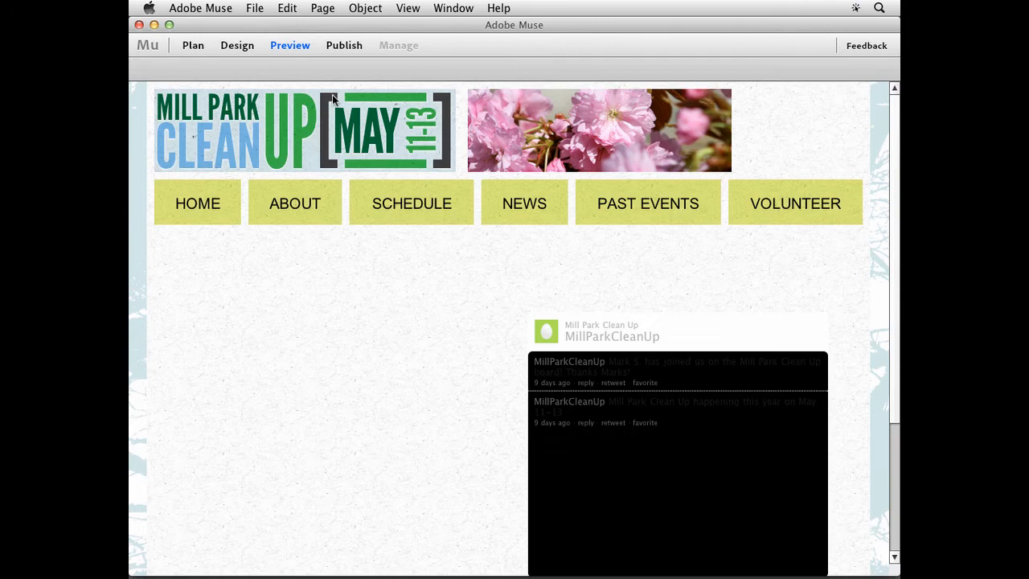
Leave Muse Preview and return to Chrome's Twitter Profile Widget page.
{"action": "scroll", "scroll_direction": "down", "scroll_amount": 3}
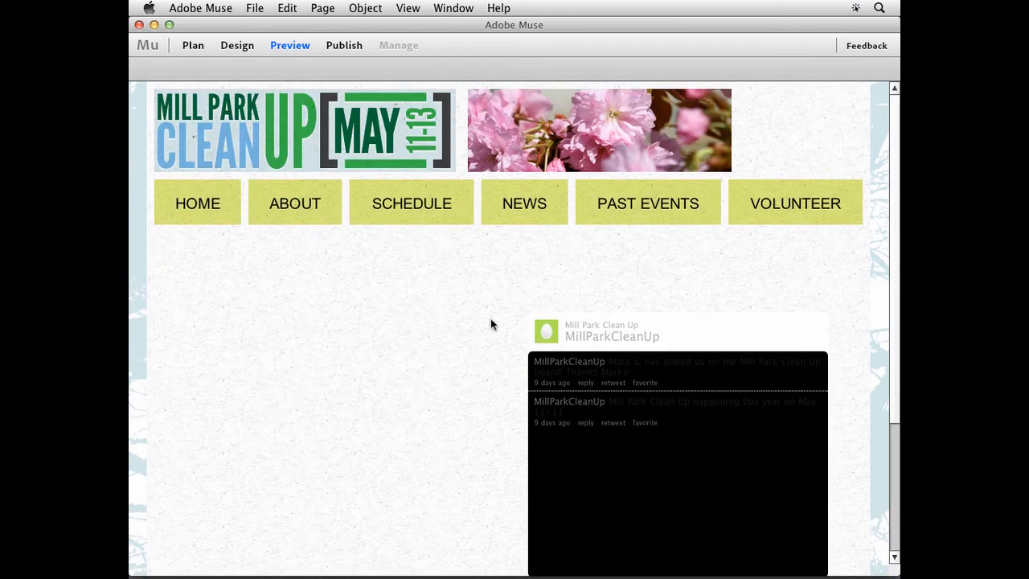
{"action": "left_click", "coordinate": [236, 45]}
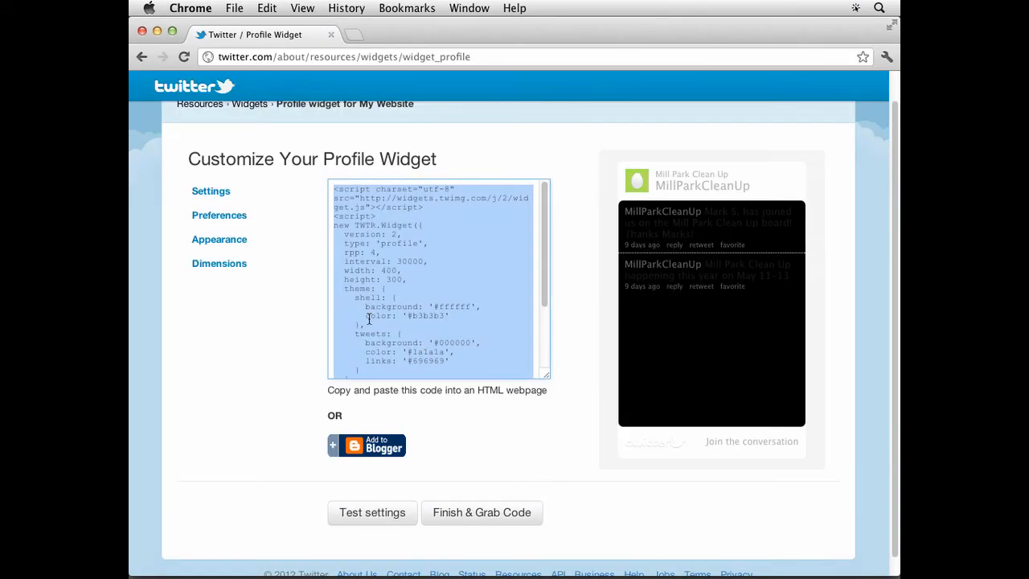
Pick a light gray tweet background and #424242 dark gray shell text colour.
{"action": "left_click", "coordinate": [219, 239]}
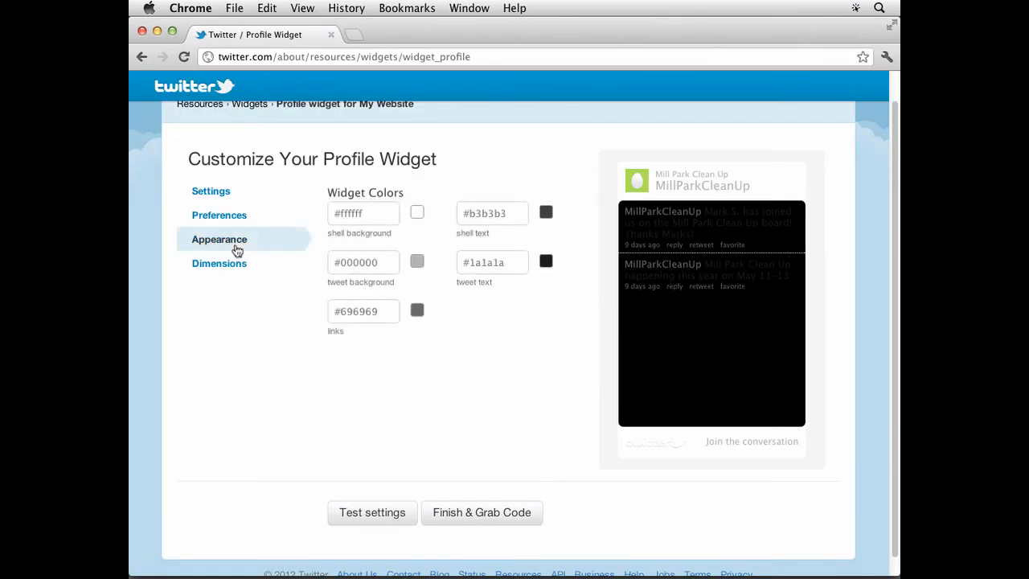
{"action": "left_click", "coordinate": [417, 262]}
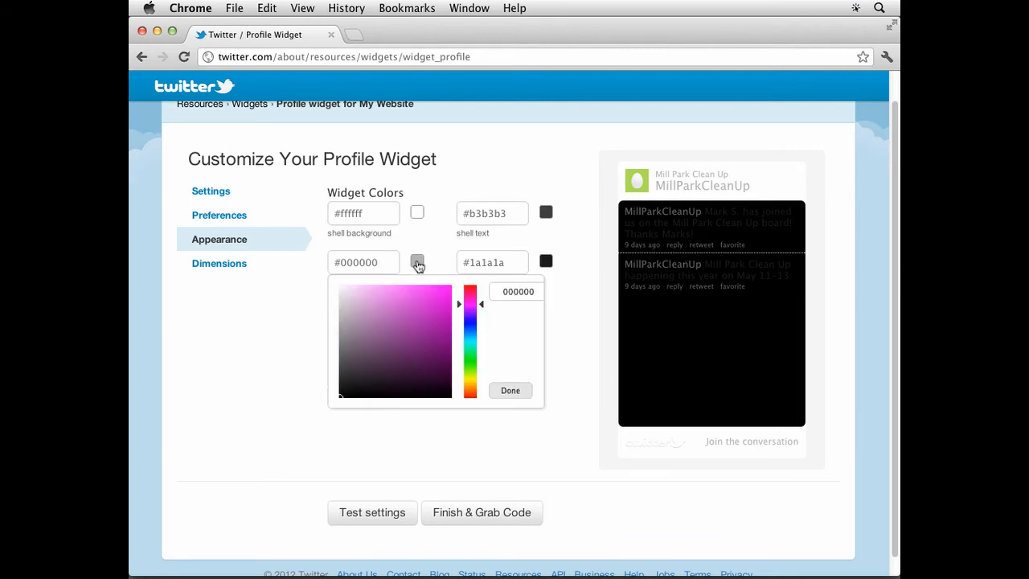
{"action": "left_click", "coordinate": [338, 306]}
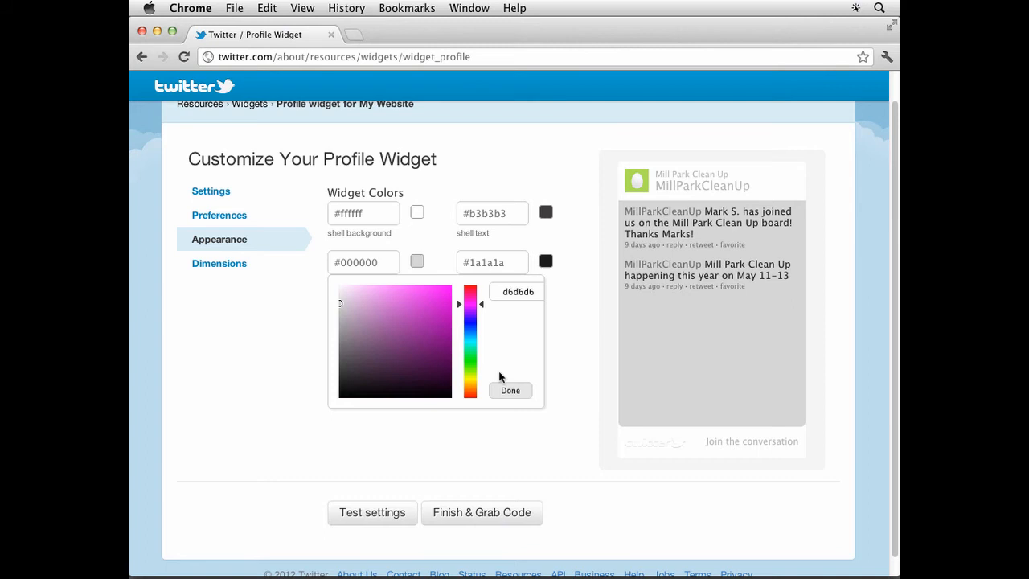
{"action": "left_click", "coordinate": [510, 390]}
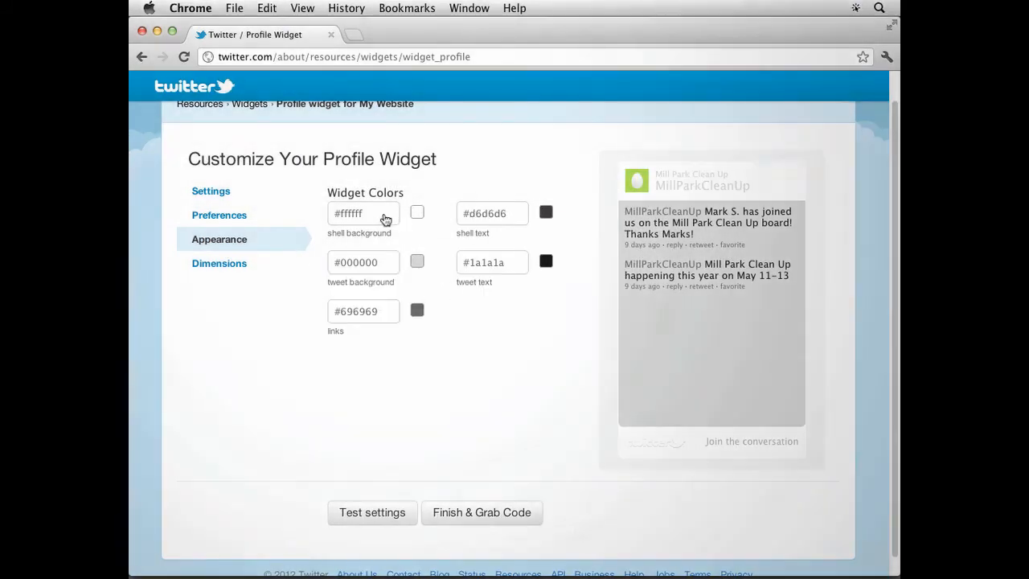
{"action": "left_click", "coordinate": [546, 213]}
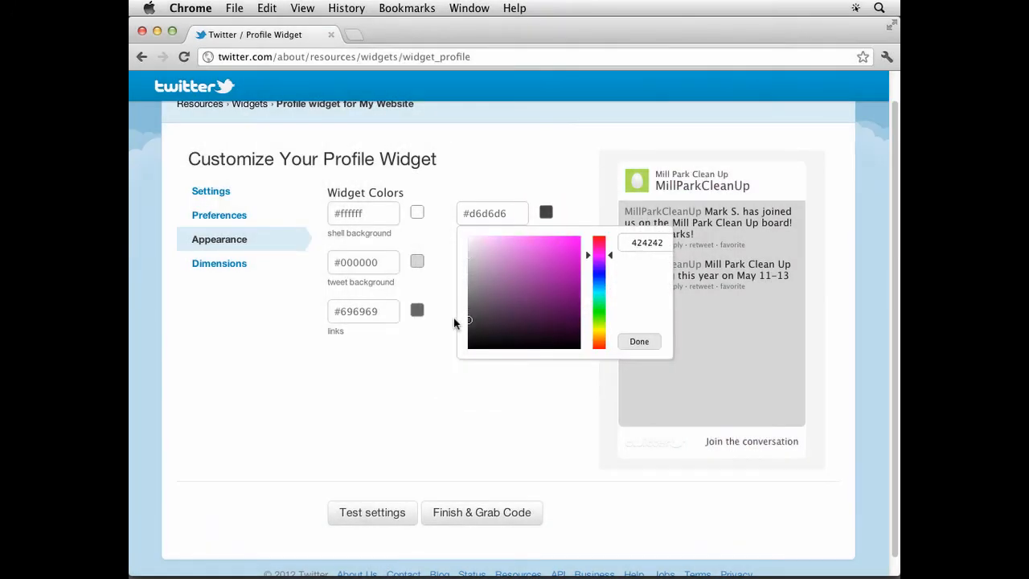
{"action": "left_click", "coordinate": [639, 341]}
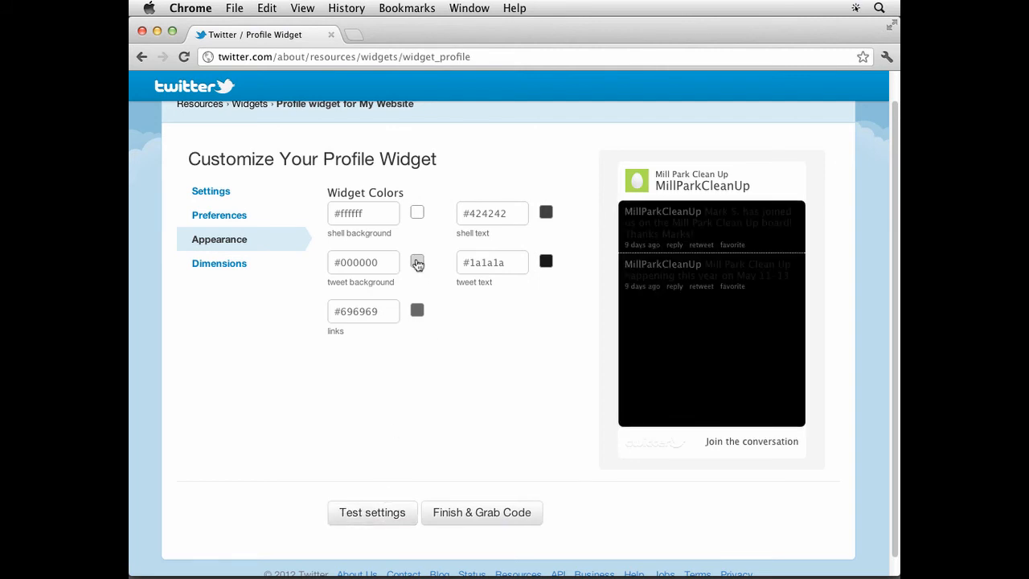
{"action": "left_click", "coordinate": [417, 263]}
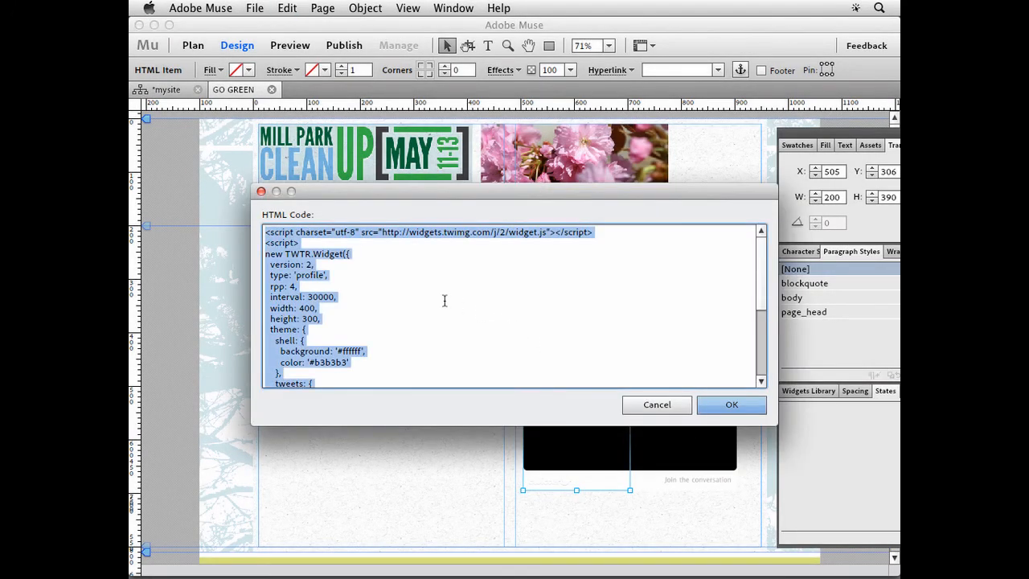
Apply the updated Twitter widget code so tweets show on a light gray background.
{"action": "left_click", "coordinate": [731, 404]}
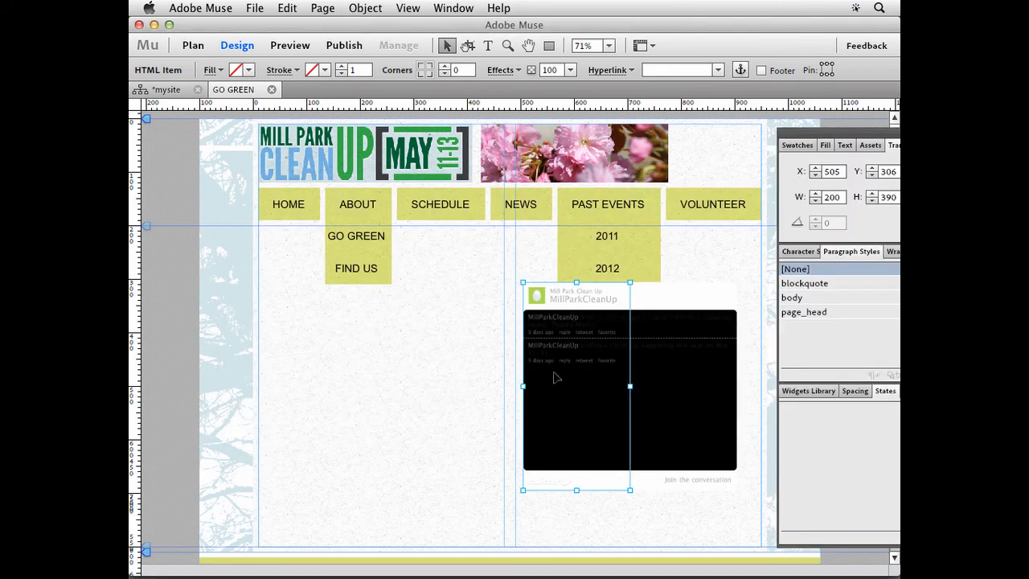
{"action": "right_click", "coordinate": [575, 386]}
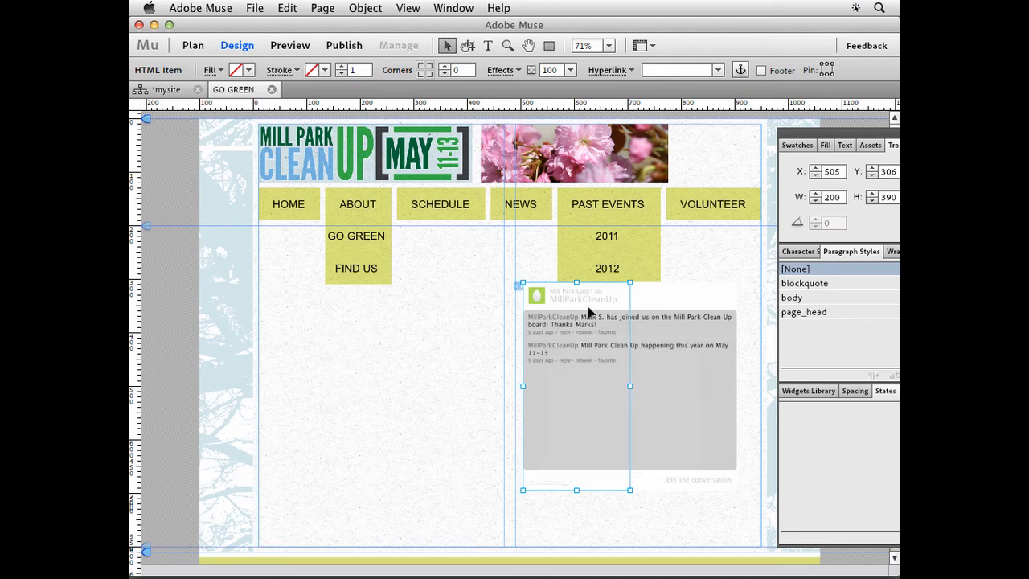
{"action": "mouse_move", "coordinate": [561, 348]}
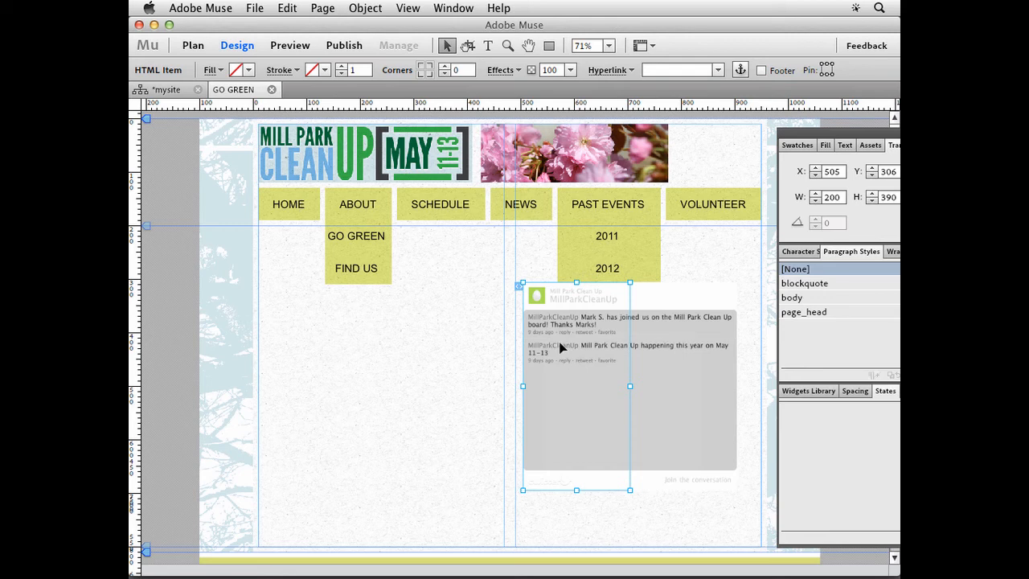
Change the widget code's shell text color to 333333 so the MillParkCleanUp header reads dark.
{"action": "right_click", "coordinate": [560, 332]}
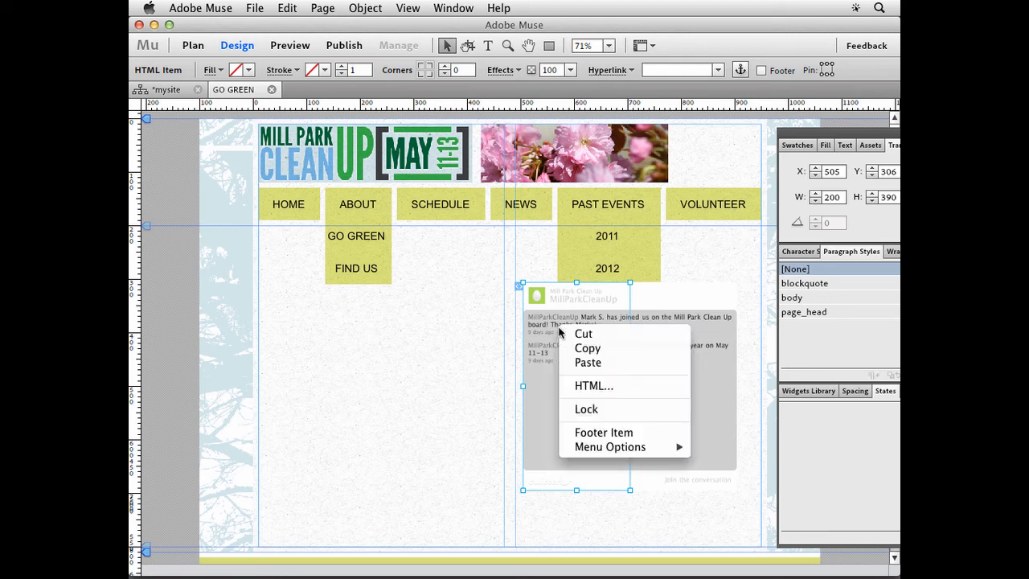
{"action": "mouse_move", "coordinate": [593, 386]}
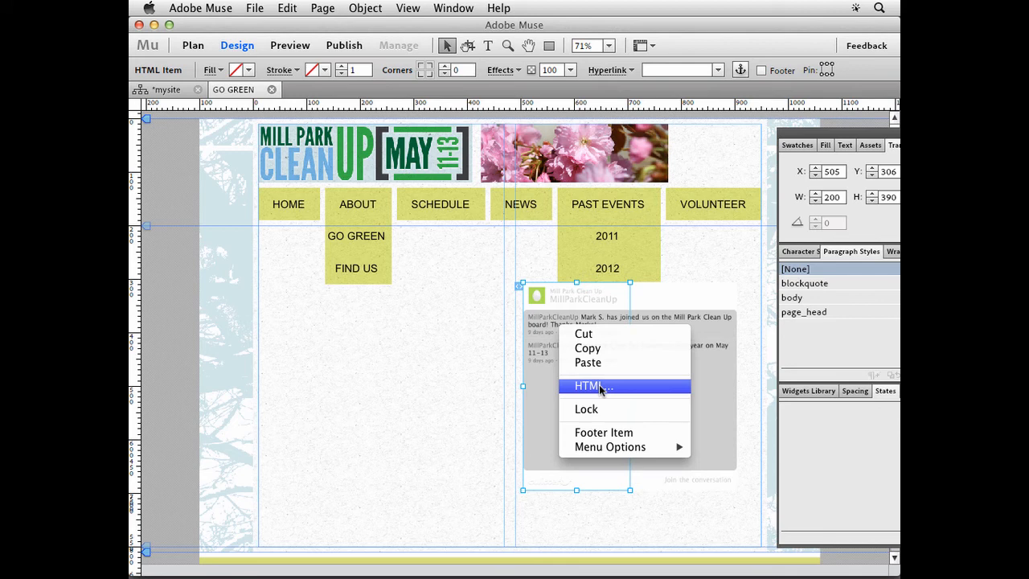
{"action": "left_click", "coordinate": [594, 386]}
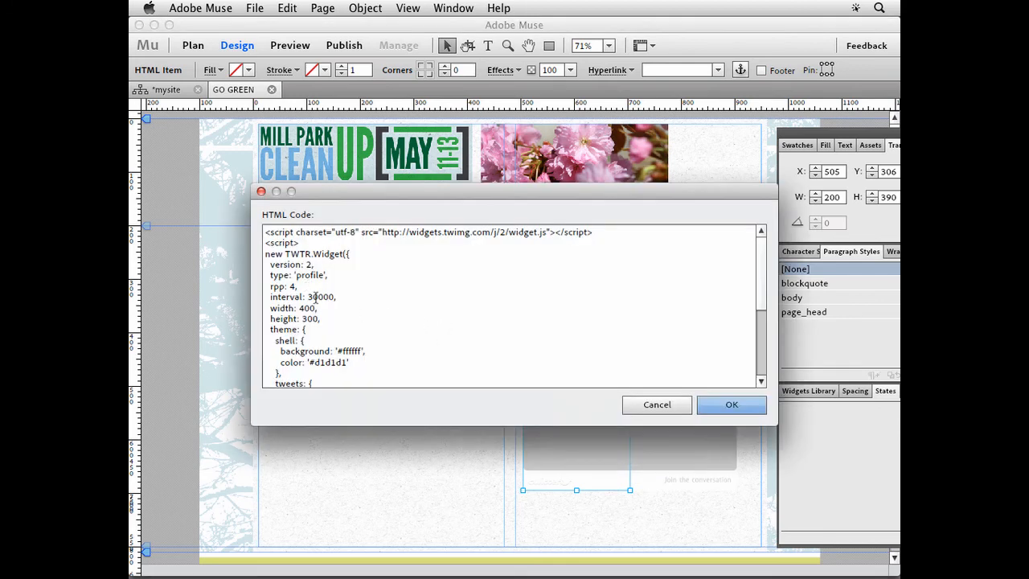
{"action": "scroll", "scroll_direction": "down", "scroll_amount": 3}
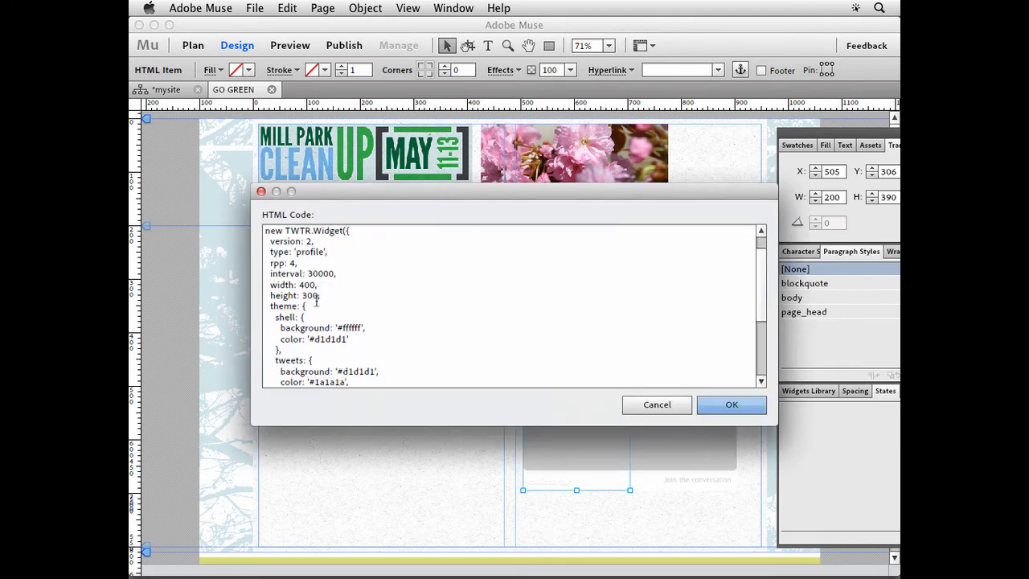
{"action": "scroll", "scroll_direction": "down", "scroll_amount": 3}
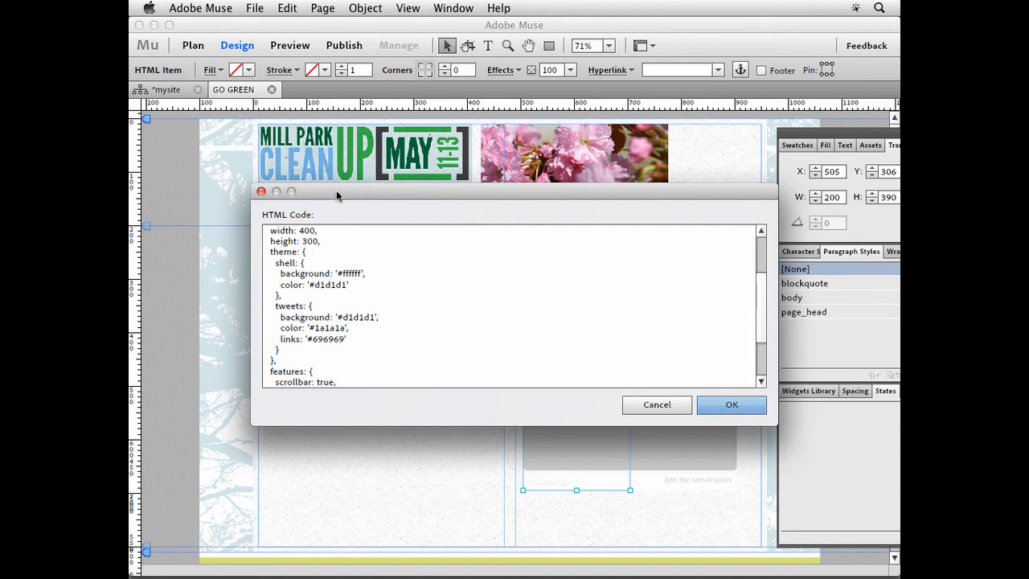
{"action": "left_click_drag", "start_coordinate": [338, 196], "coordinate": [382, 97]}
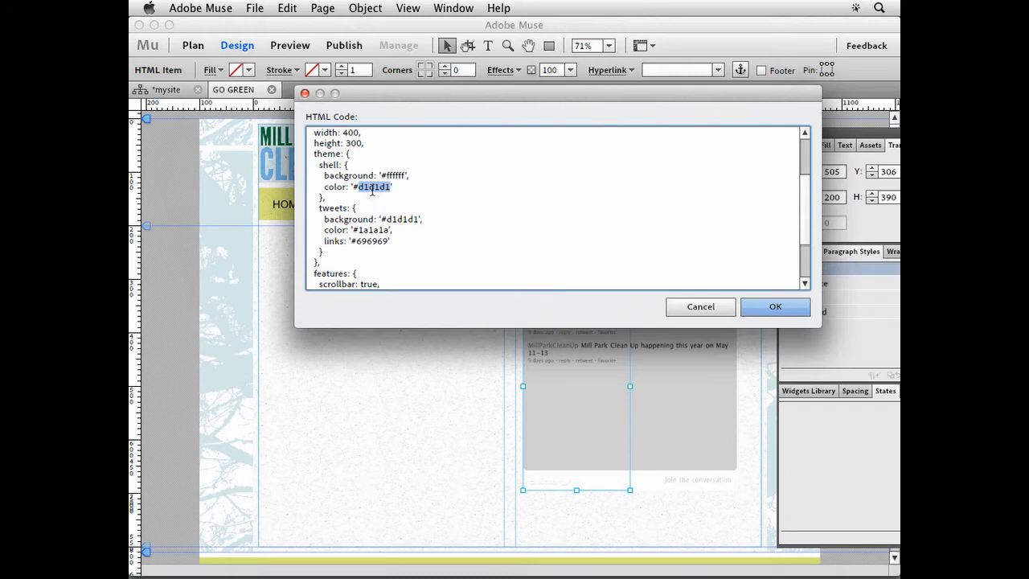
{"action": "type", "text": "333333"}
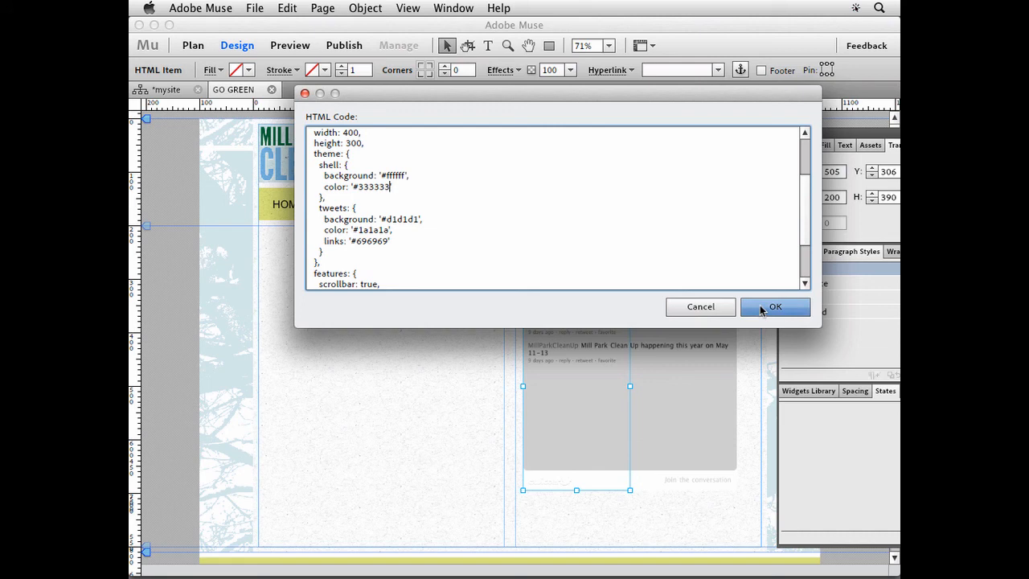
{"action": "left_click", "coordinate": [774, 306]}
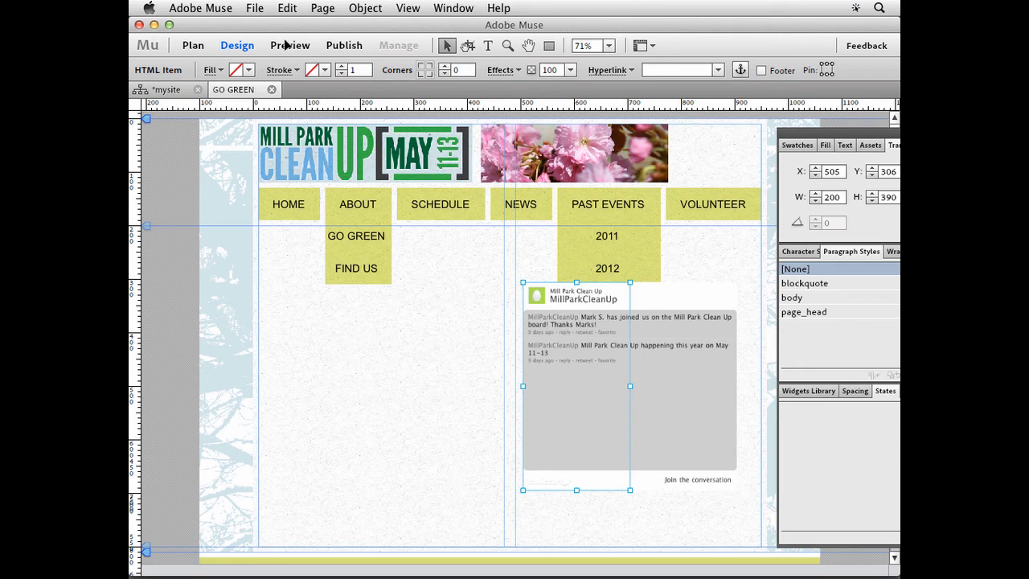
Preview the GO GREEN page and scroll down to the restyled Twitter widget.
{"action": "left_click", "coordinate": [289, 45]}
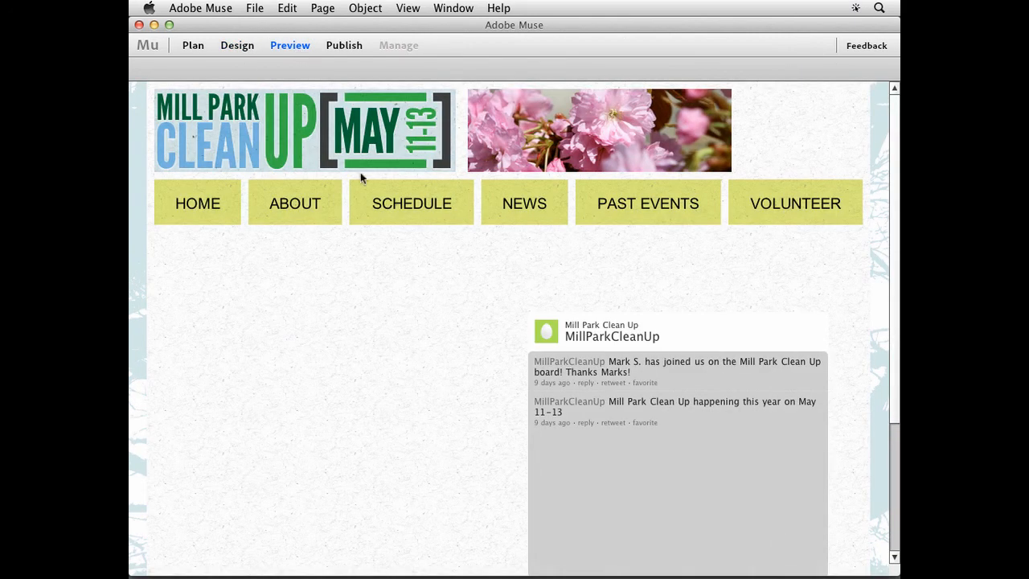
{"action": "scroll", "scroll_direction": "down", "scroll_amount": 3}
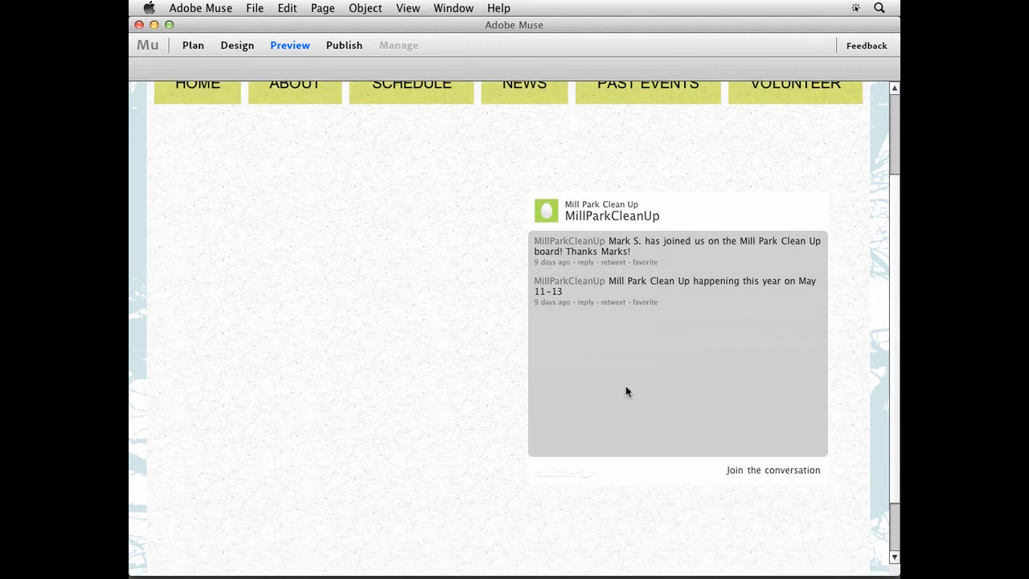
{"action": "mouse_move", "coordinate": [574, 368]}
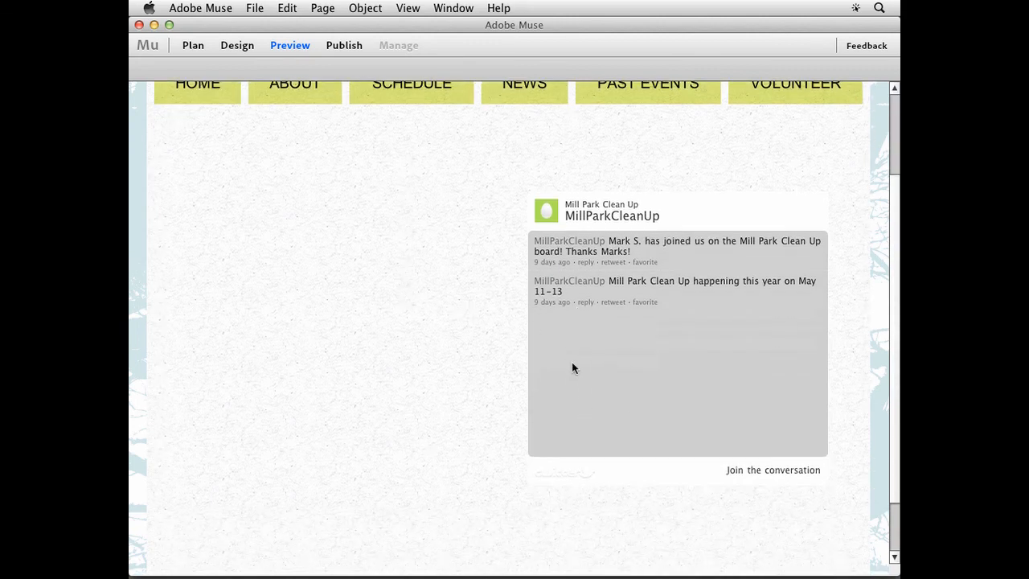
{"action": "mouse_move", "coordinate": [359, 296]}
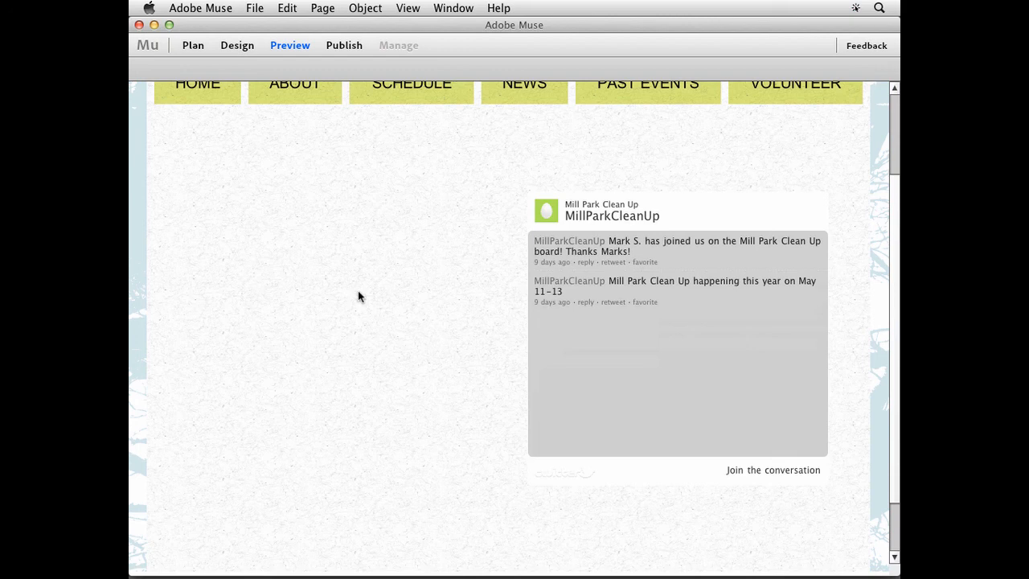